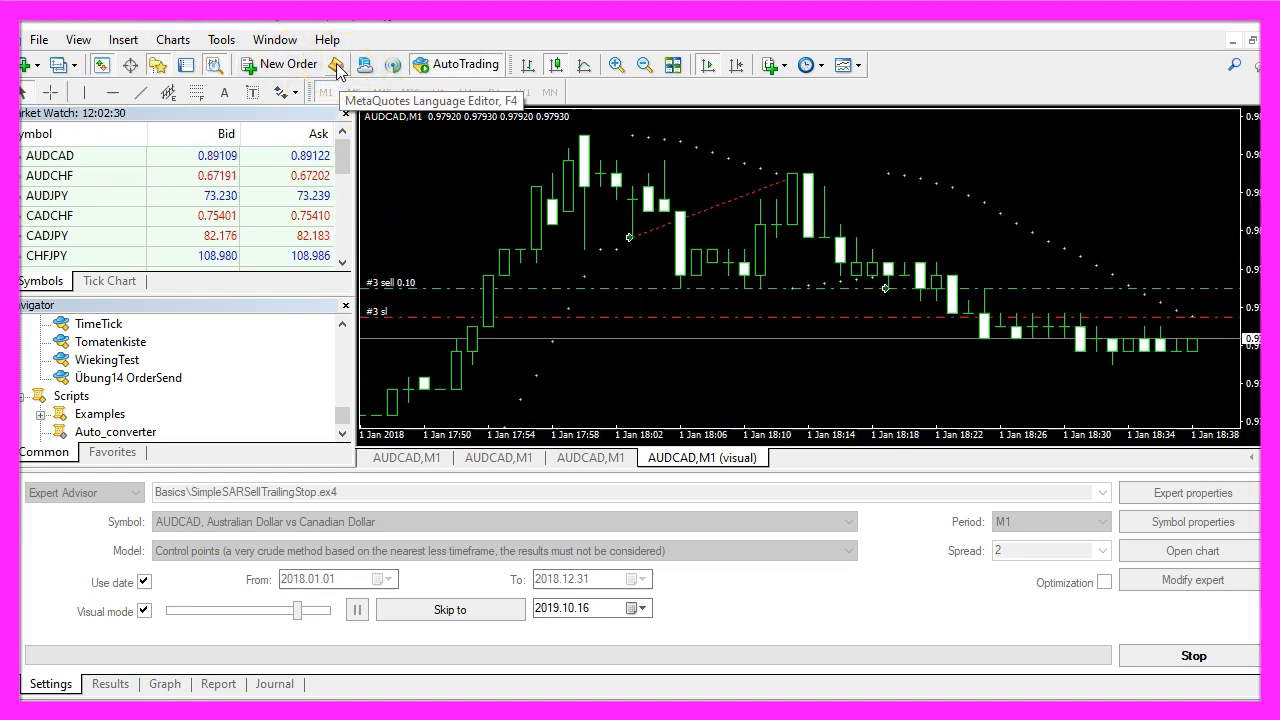
Create the Expert Advisor Experts\Basics\SimpleSARSellTrailingStop from the MetaEditor template
{"action": "left_click", "coordinate": [335, 64]}
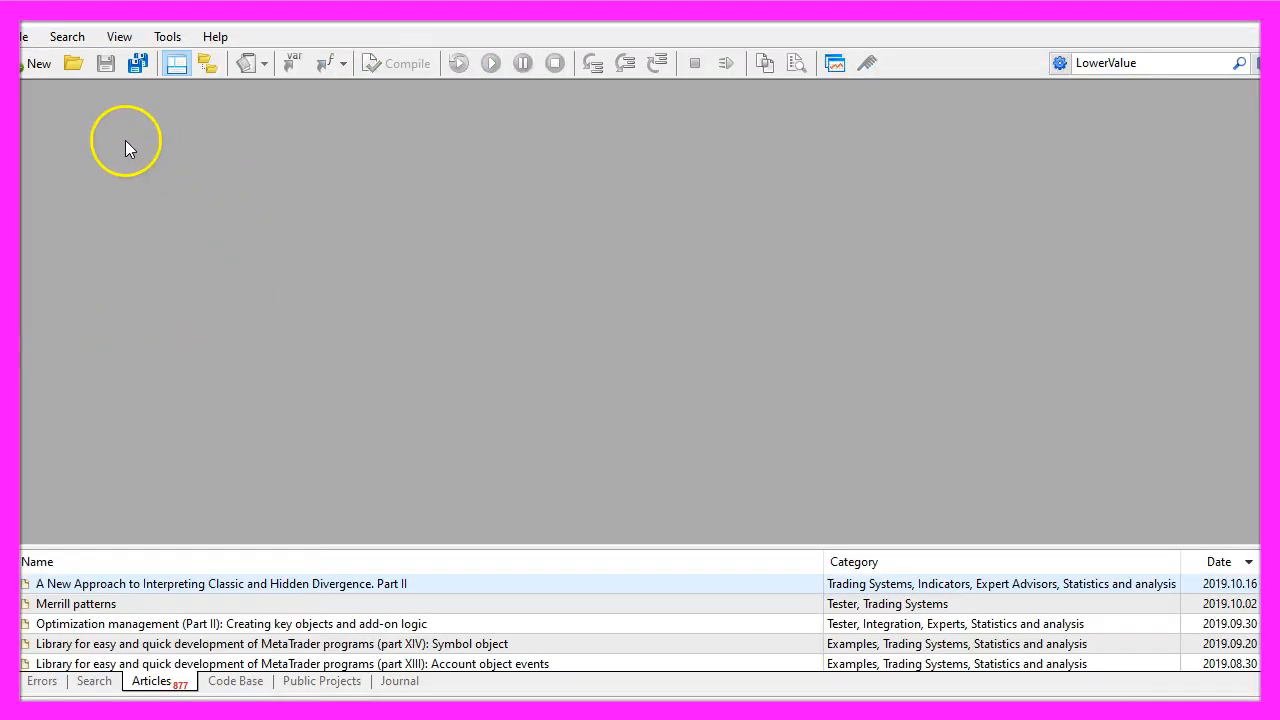
{"action": "left_click", "coordinate": [38, 63]}
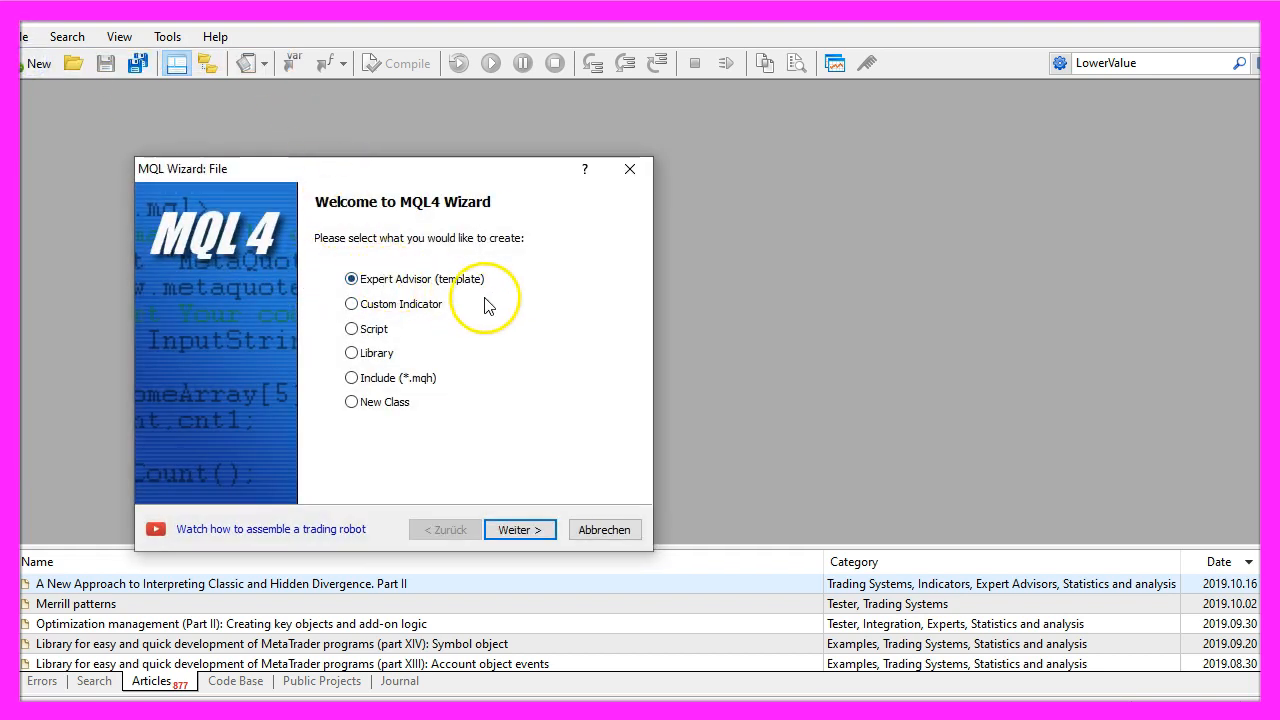
{"action": "left_click", "coordinate": [519, 529]}
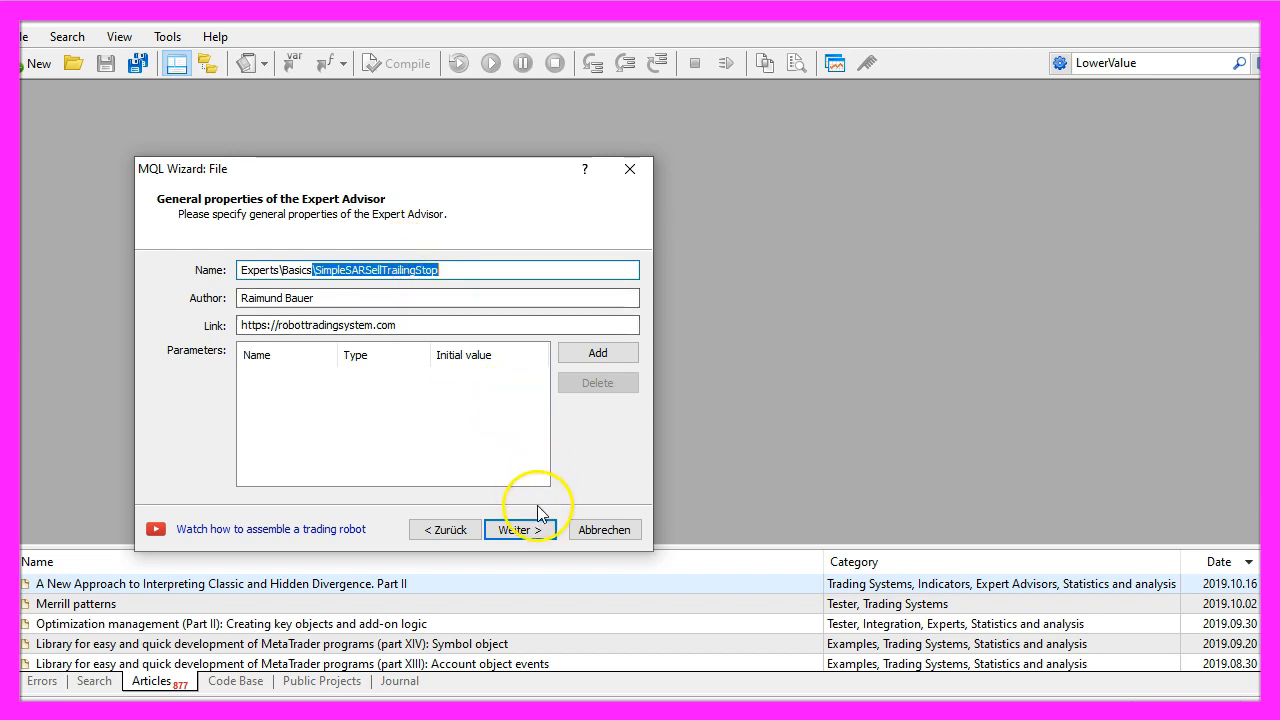
{"action": "left_click", "coordinate": [518, 529]}
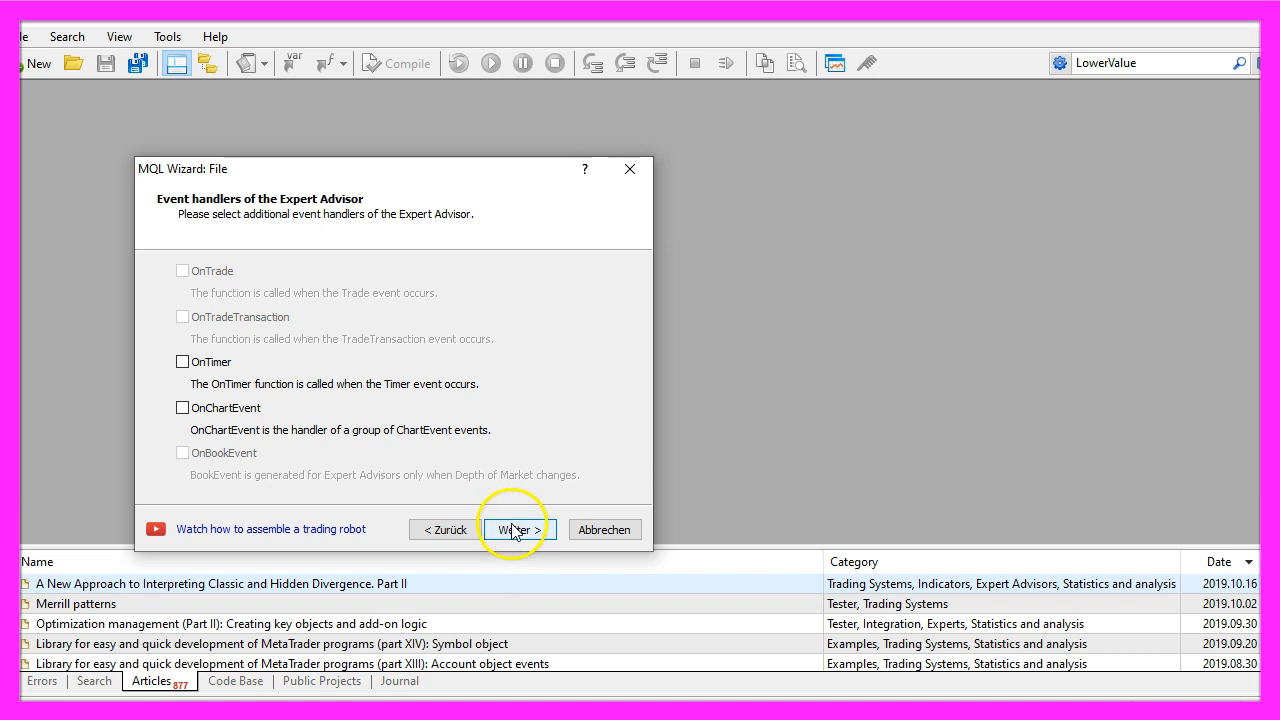
{"action": "left_click", "coordinate": [515, 529]}
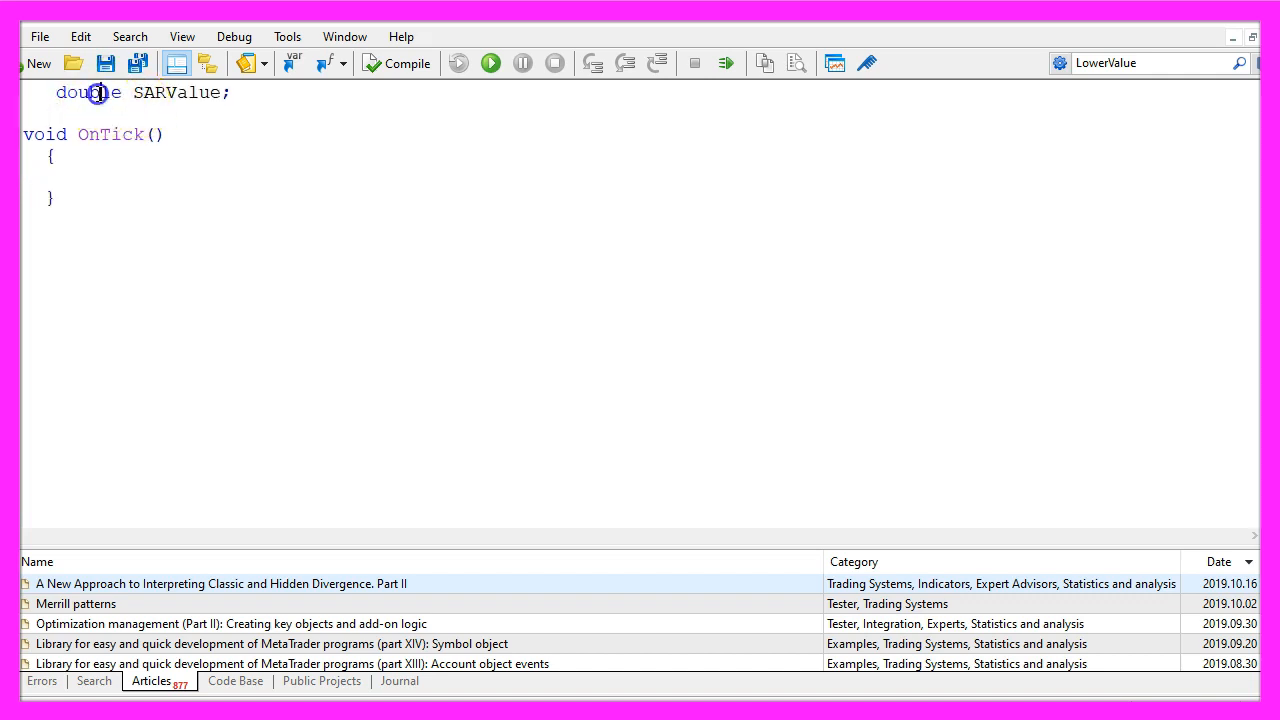
Add an OnTick condition requiring OrdersTotal()==0 and SARValue above Ask
{"action": "double_click", "coordinate": [177, 92]}
{"action": "type", "text": "if ((OrdersTotal()==0)&& (SARValue > Ask))"}
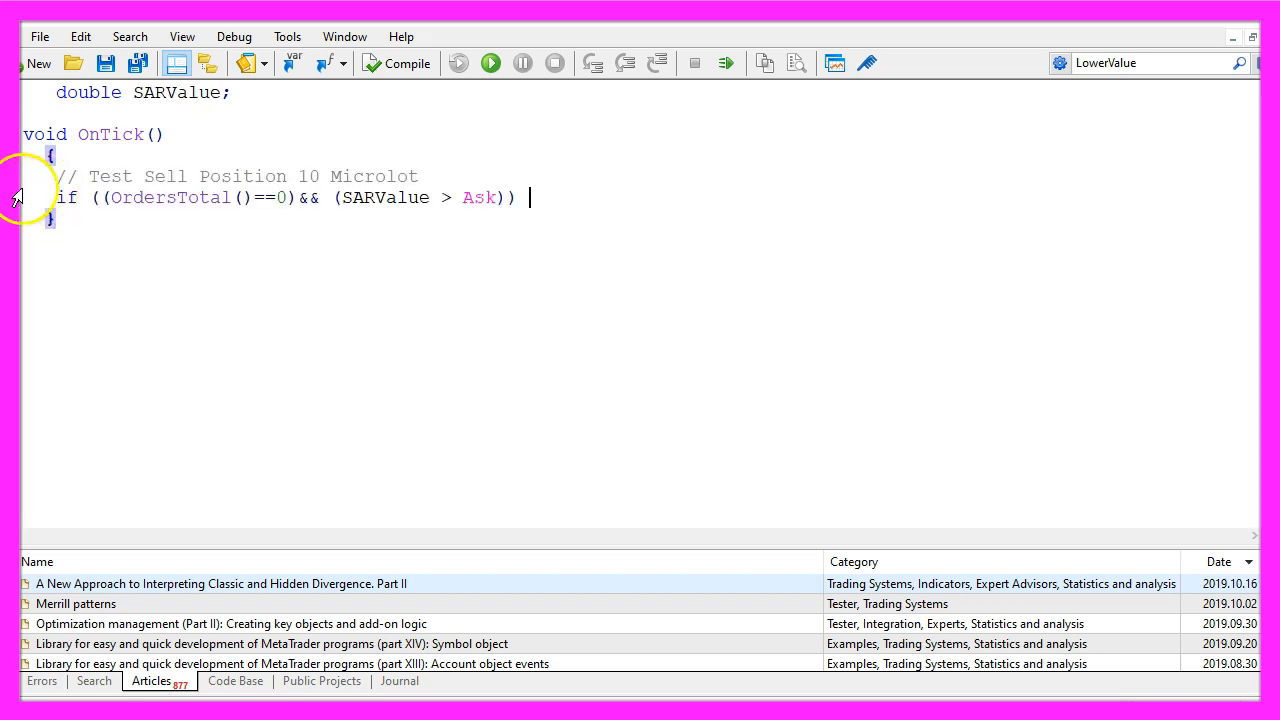
{"action": "double_click", "coordinate": [168, 197]}
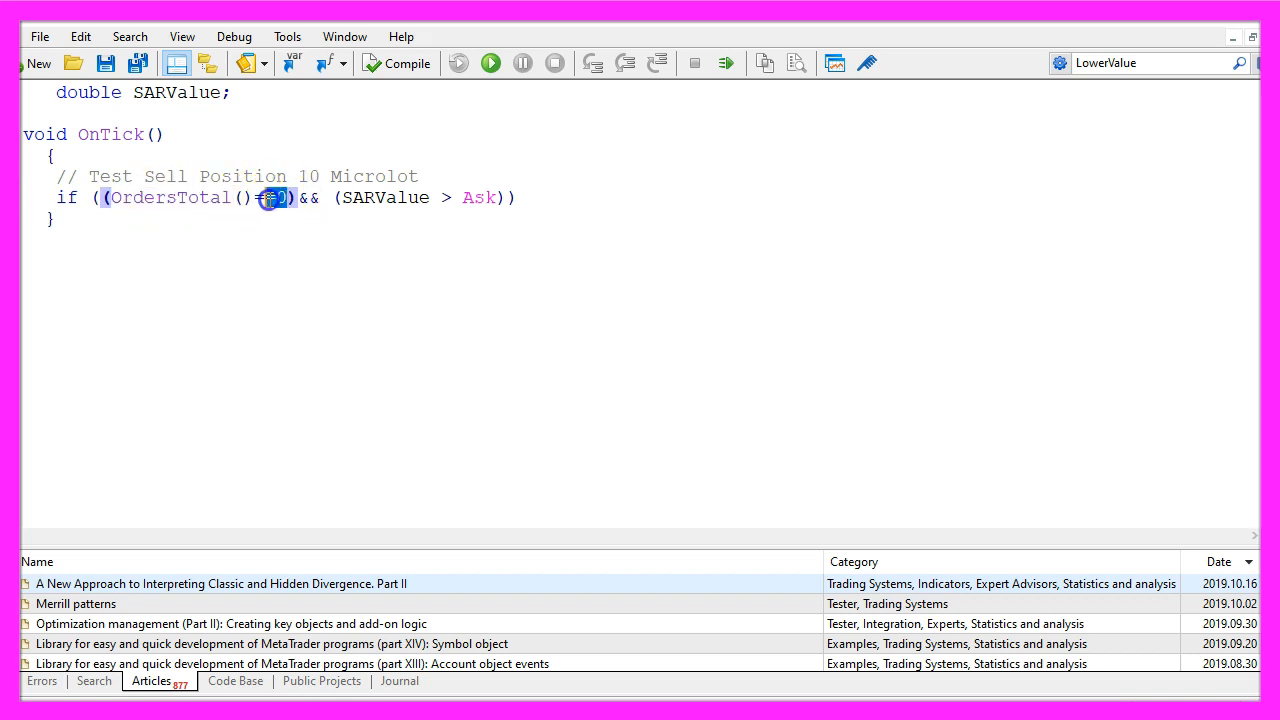
{"action": "double_click", "coordinate": [270, 197]}
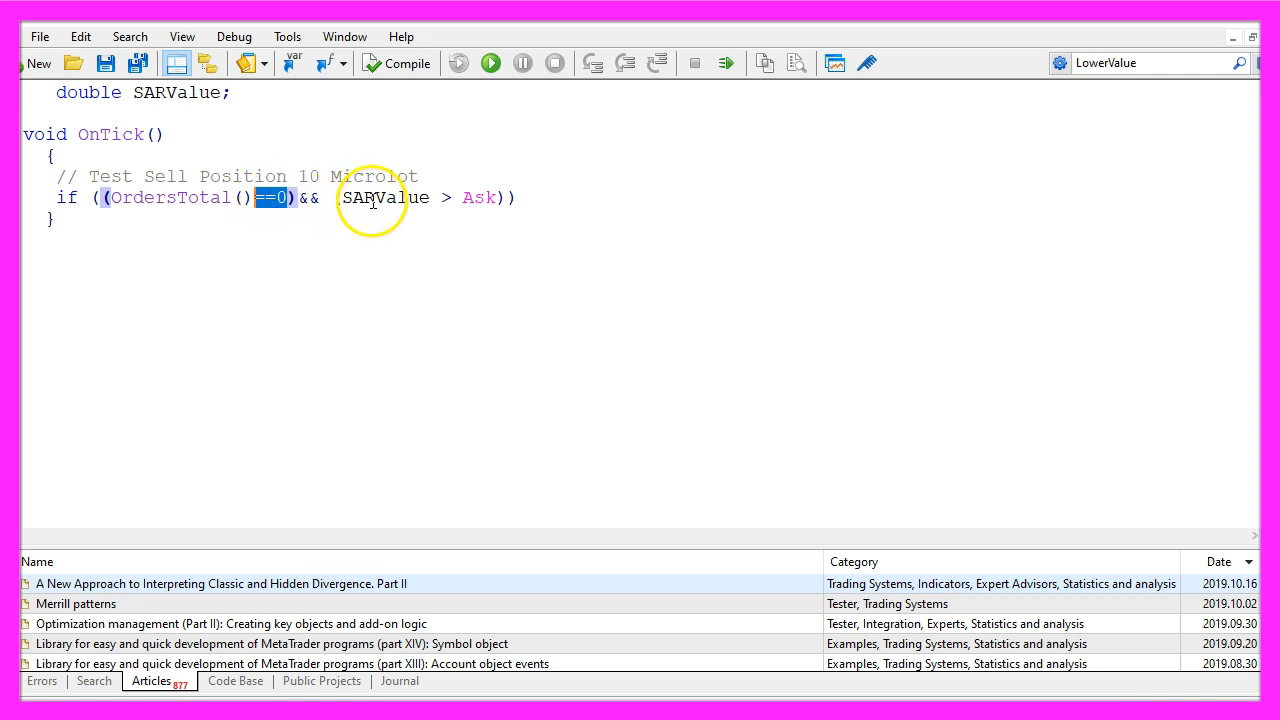
{"action": "double_click", "coordinate": [385, 197]}
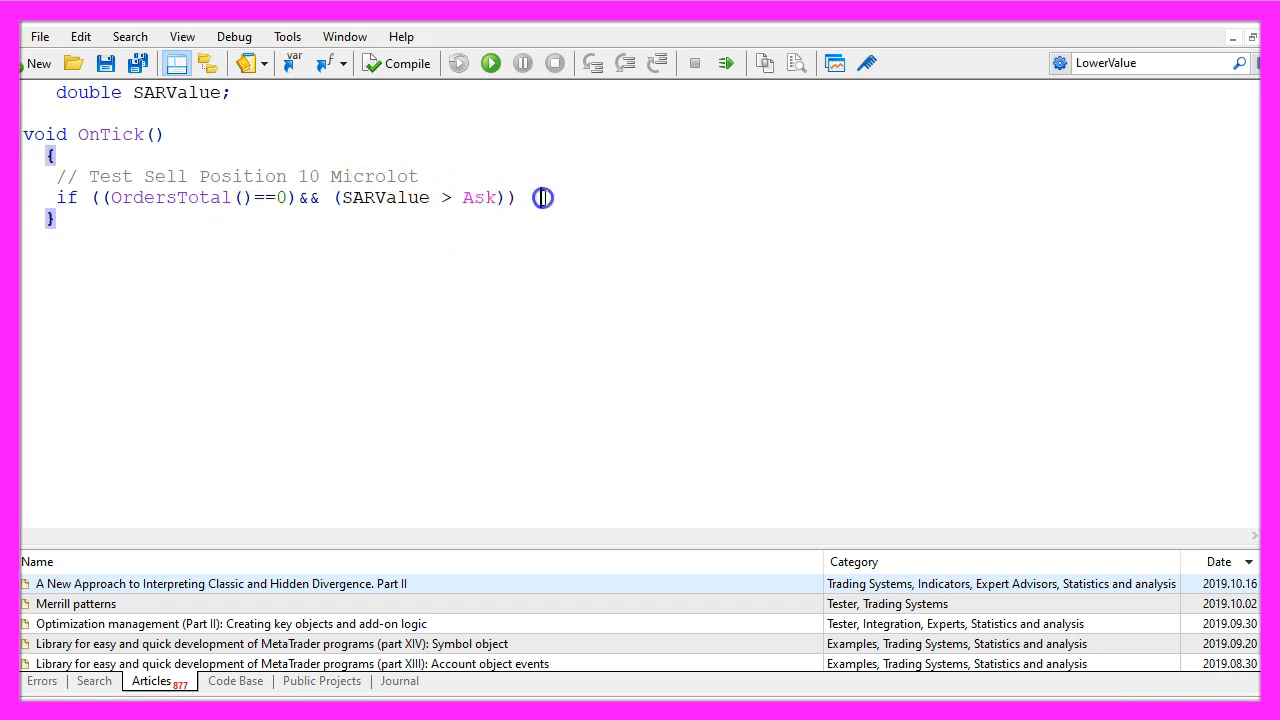
Send a 0.10-lot OP_SELL order at Bid with take profit Bid-1500*_Point
{"action": "type", "text": "OrderSend (_Symbol,OP_SELL,0.10,Bid,3,0,Bid-1500*_Point,NULL,0,0,Green);"}
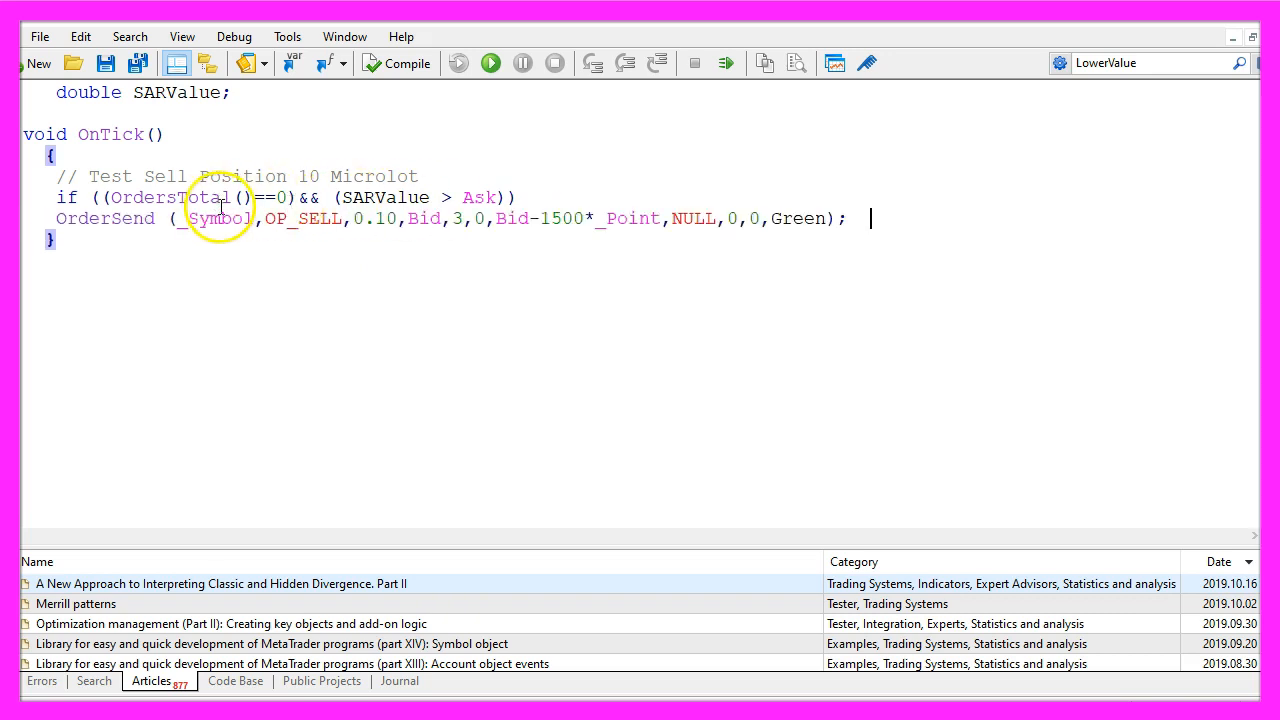
{"action": "double_click", "coordinate": [300, 218]}
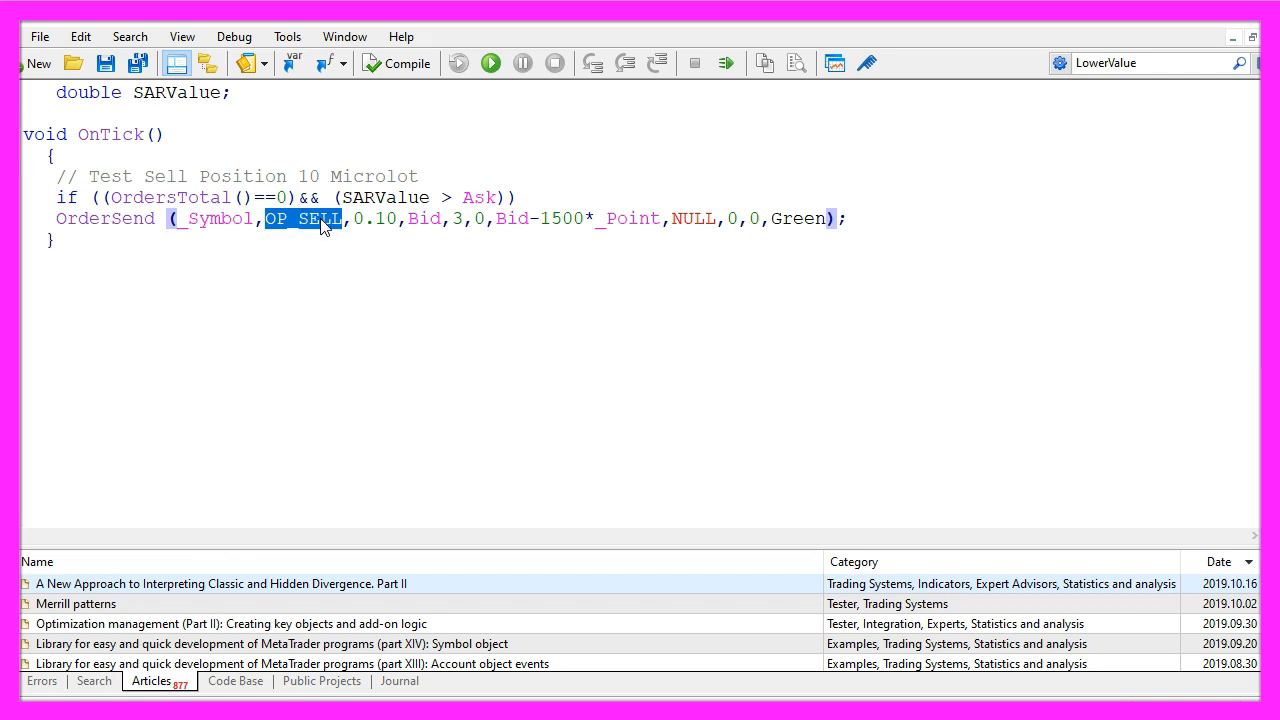
{"action": "double_click", "coordinate": [384, 218]}
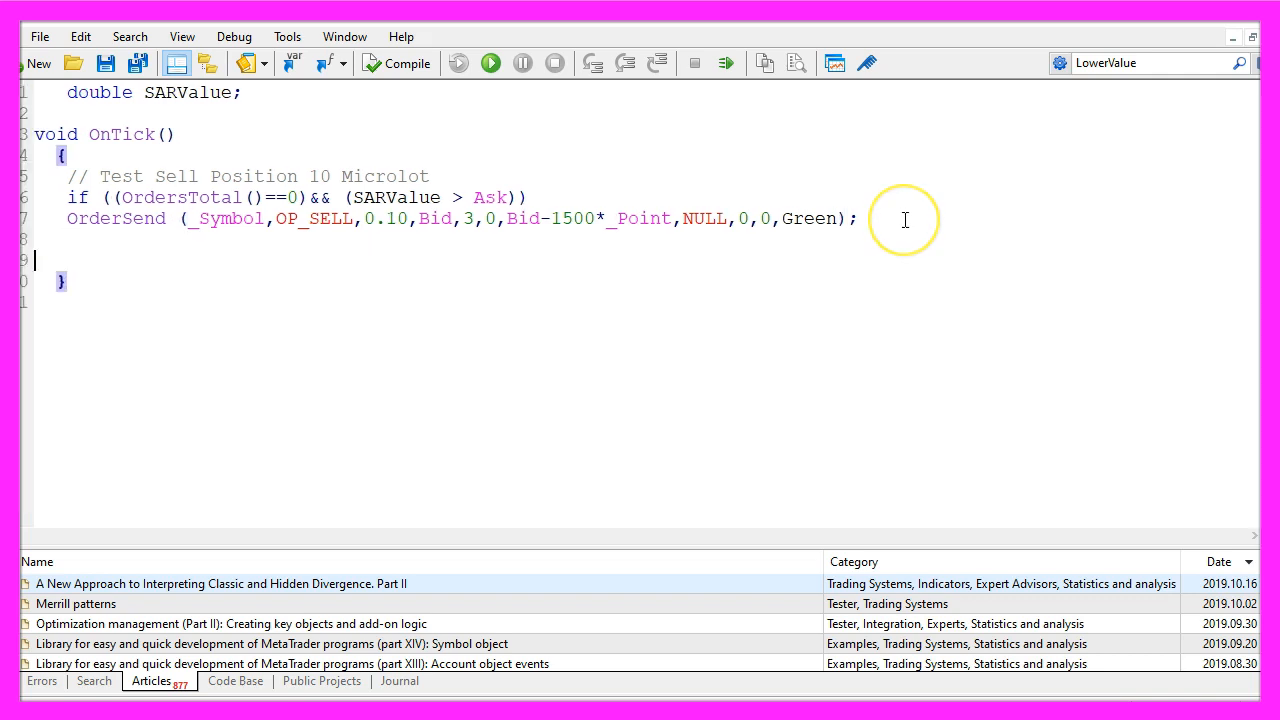
Add a SAR comment and calculate SARValue with iSAR(_Symbol,_Period,0.02,0.2,0)
{"action": "type", "text": "// We calculate the SAR Indikator"}
{"action": "type", "text": "SARValue = iSAR(_Symbol,_Period,0.02,0.2,0);"}
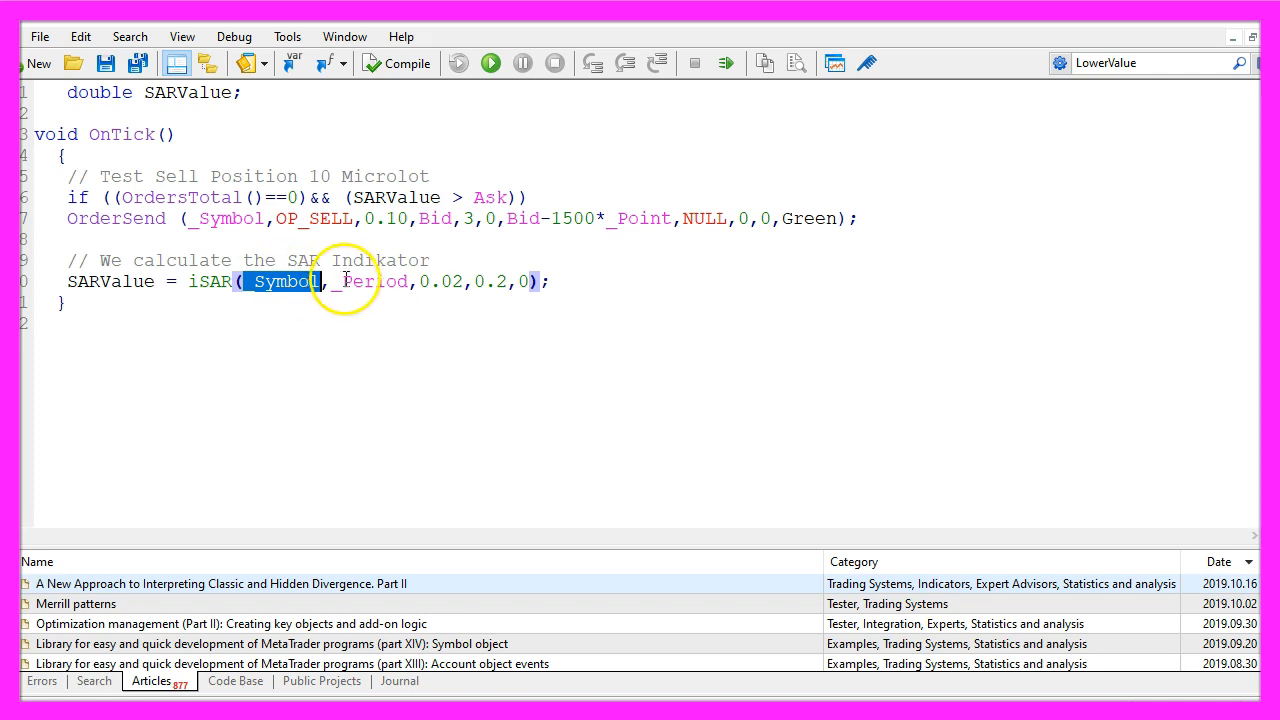
{"action": "double_click", "coordinate": [372, 281]}
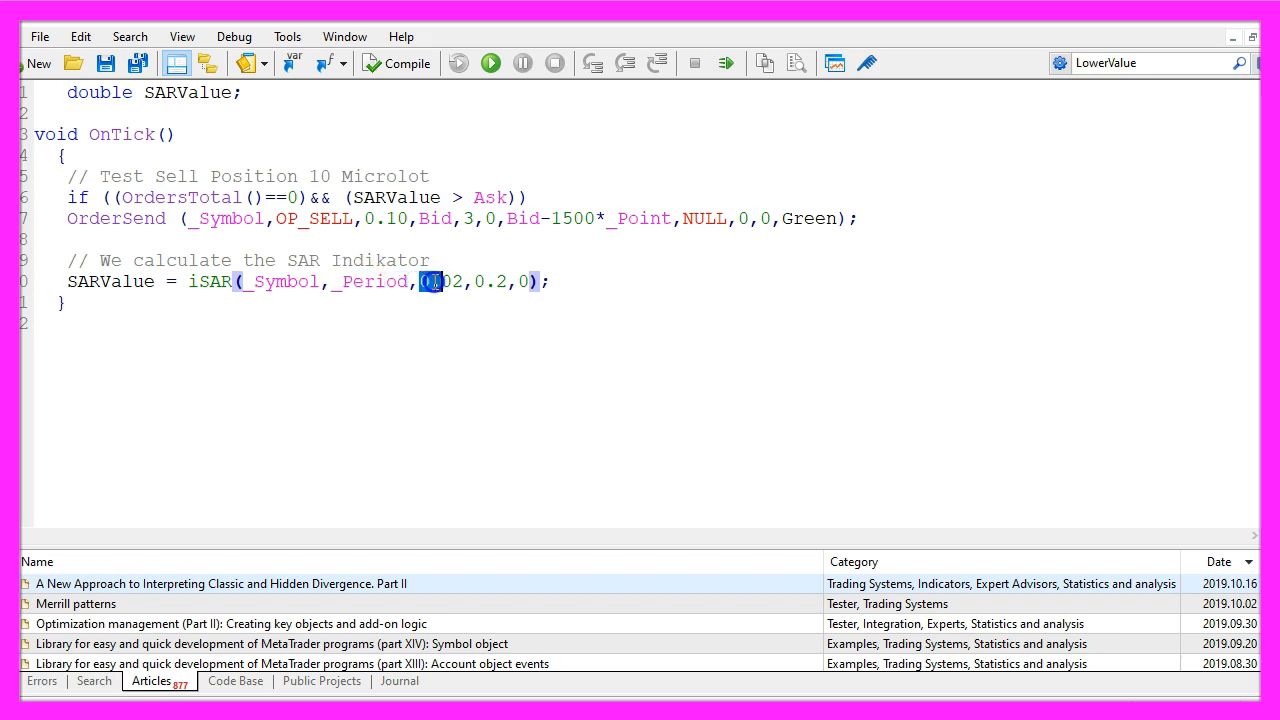
{"action": "left_click_drag", "start_coordinate": [432, 281], "coordinate": [520, 281]}
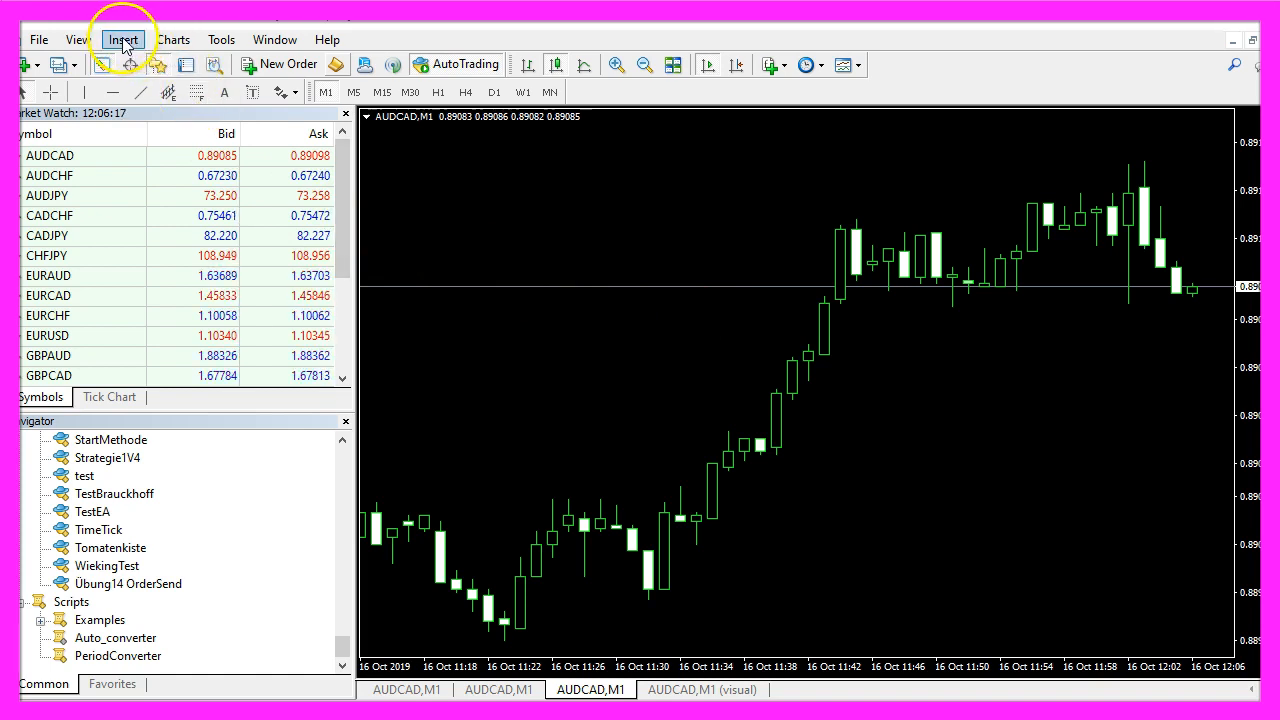
Insert the Parabolic SAR trend indicator on AUDCAD M1, keeping step 0.02 and maximum 0.2
{"action": "left_click", "coordinate": [122, 39]}
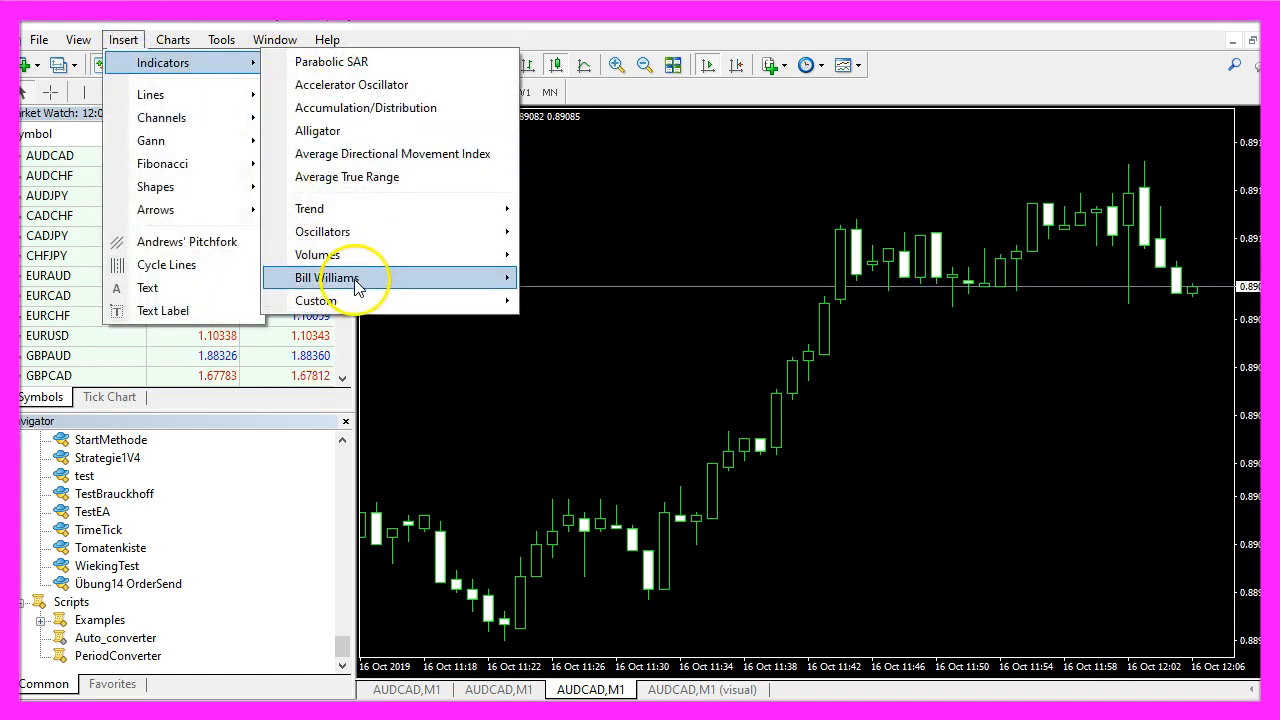
{"action": "mouse_move", "coordinate": [309, 208]}
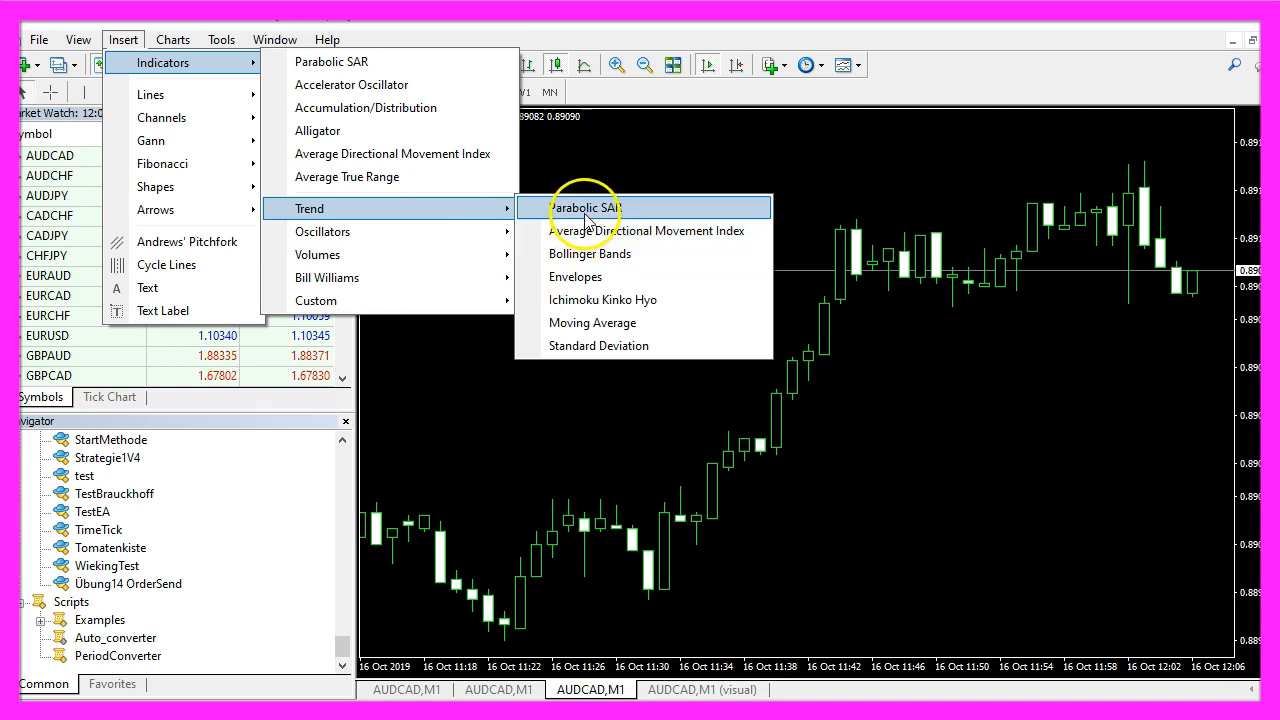
{"action": "left_click", "coordinate": [585, 208]}
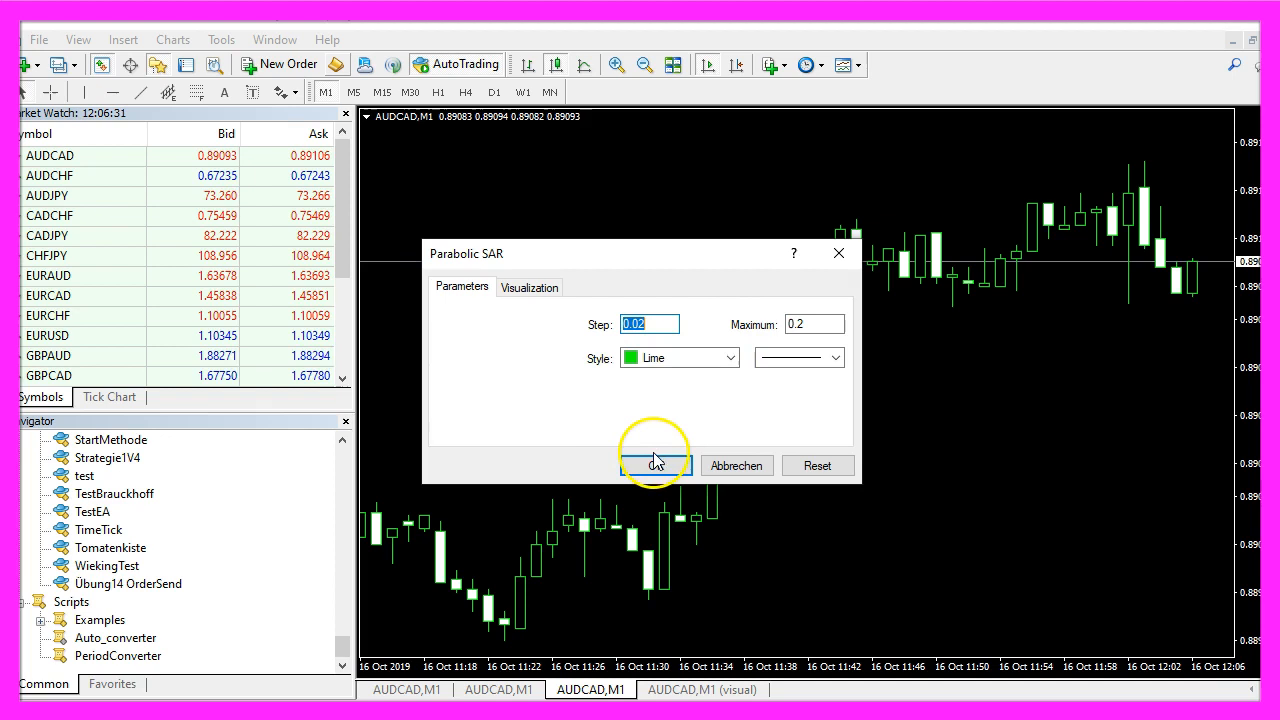
{"action": "left_click", "coordinate": [654, 465]}
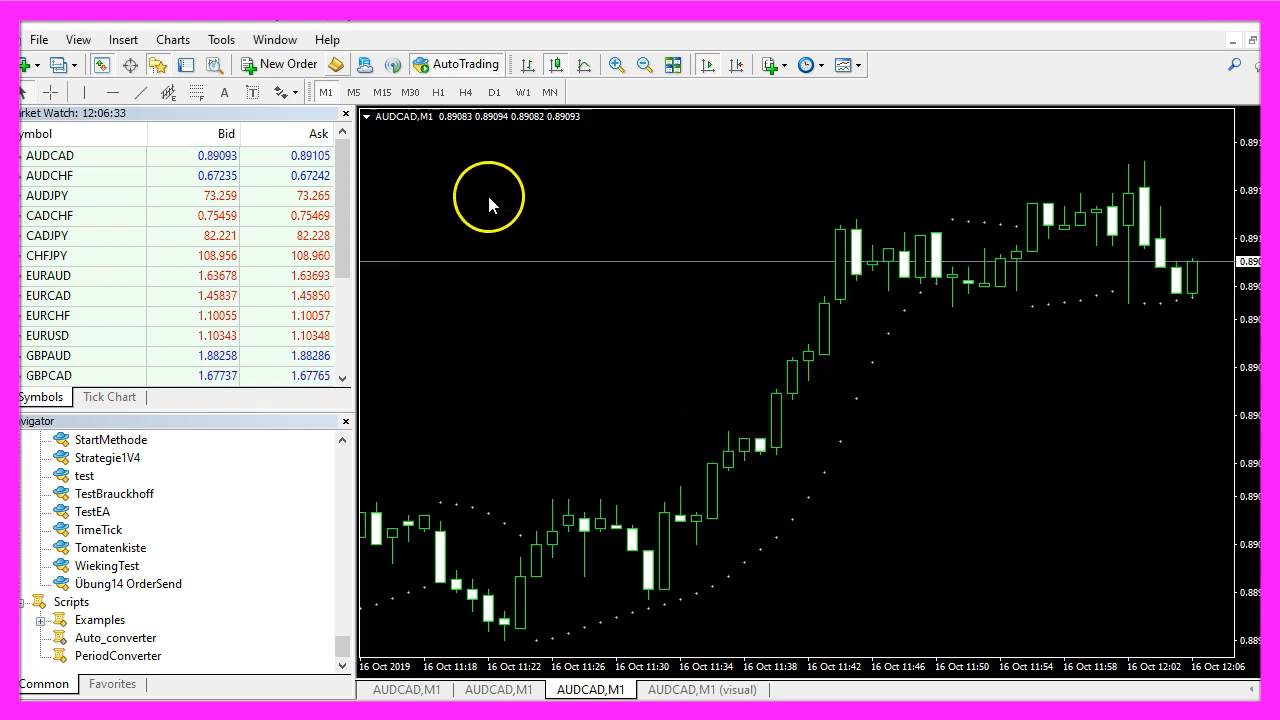
Overwrite tester.tpl with the current chart setup including the Parabolic SAR
{"action": "right_click", "coordinate": [490, 200]}
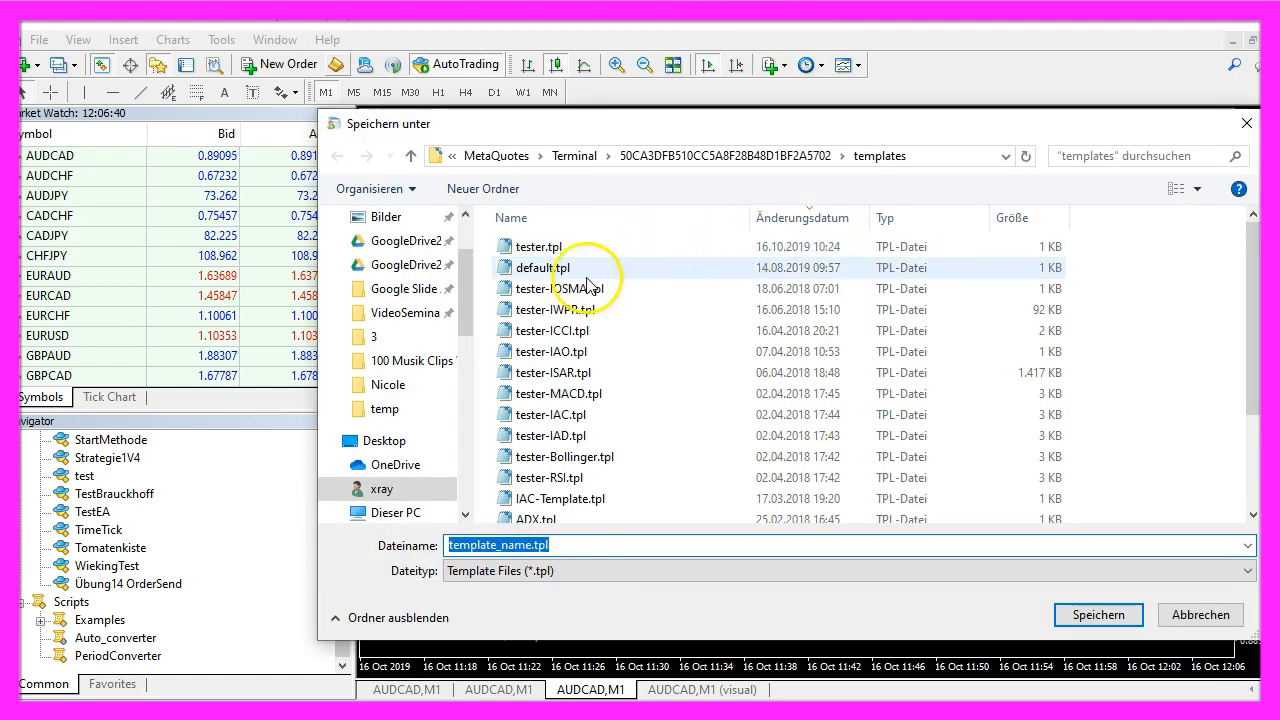
{"action": "left_click", "coordinate": [539, 247]}
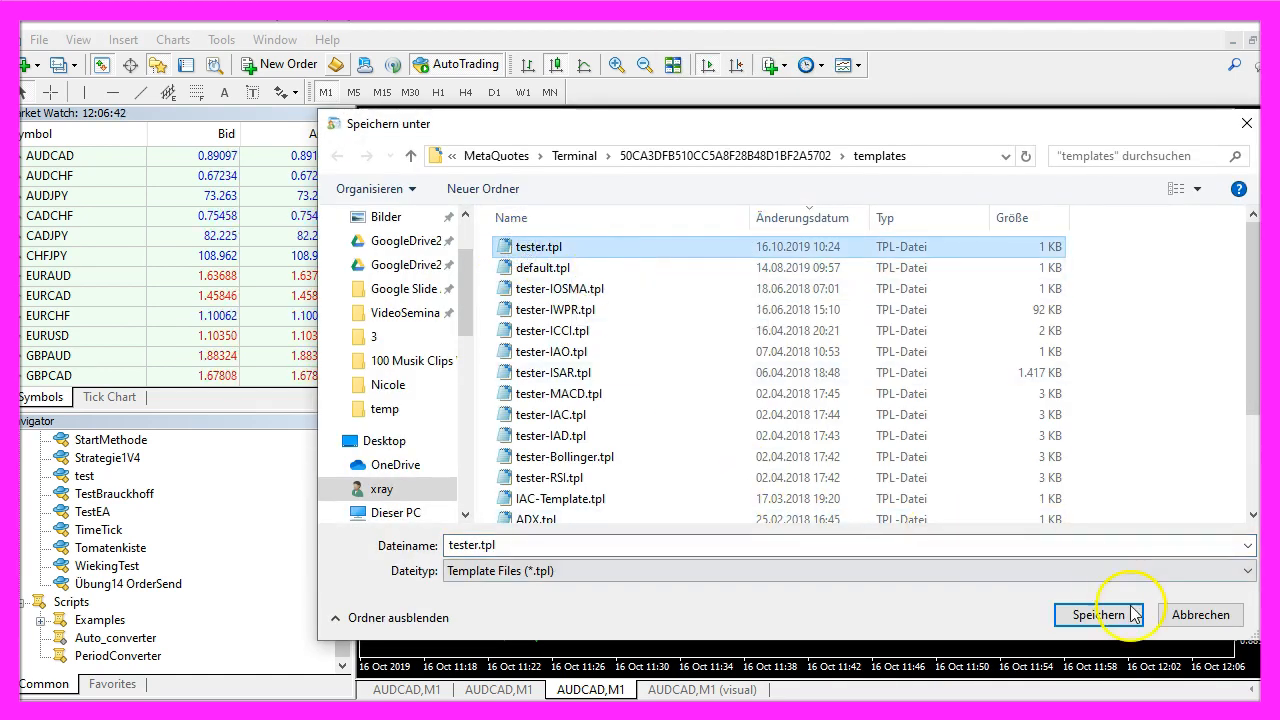
{"action": "left_click", "coordinate": [1098, 614]}
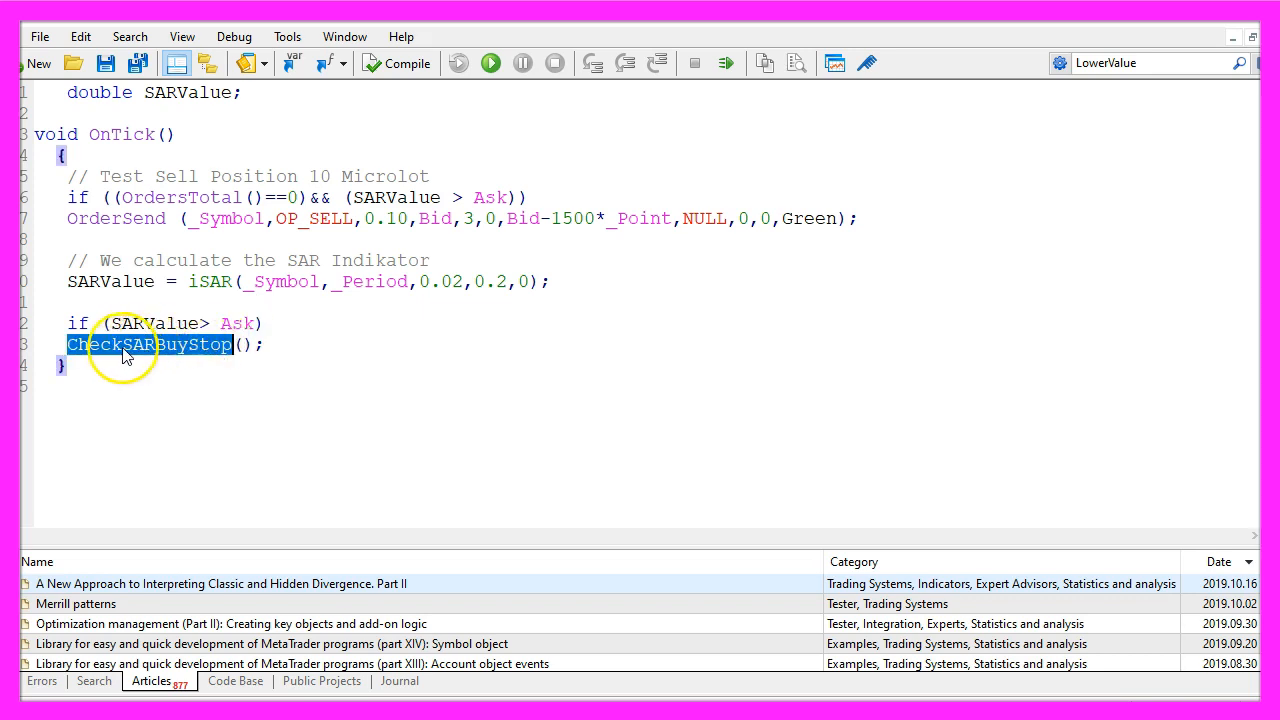
{"action": "mouse_move", "coordinate": [183, 358]}
{"action": "type", "text": "void CheckSARBuyStop()"}
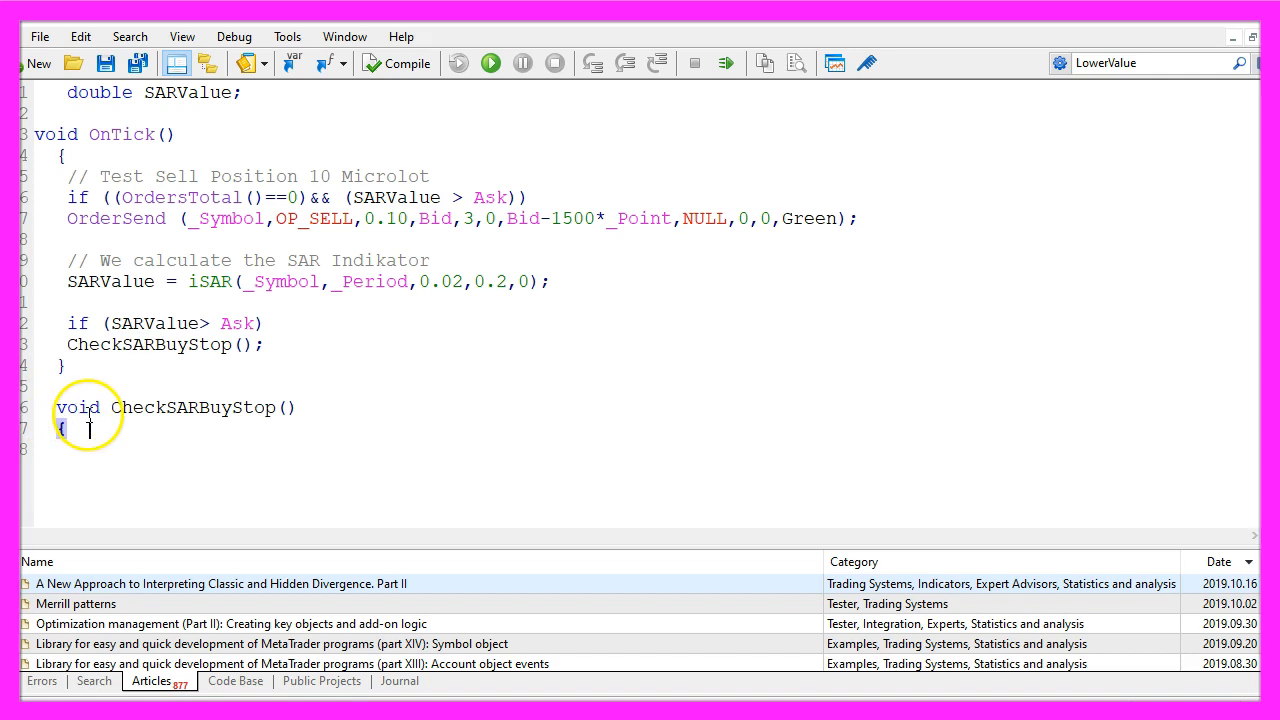
Write a for loop over open orders that selects each one with OrderSelect
{"action": "double_click", "coordinate": [192, 407]}
{"action": "type", "text": "for (int b= OrdersTotal()-1;b>=0;b--)"}
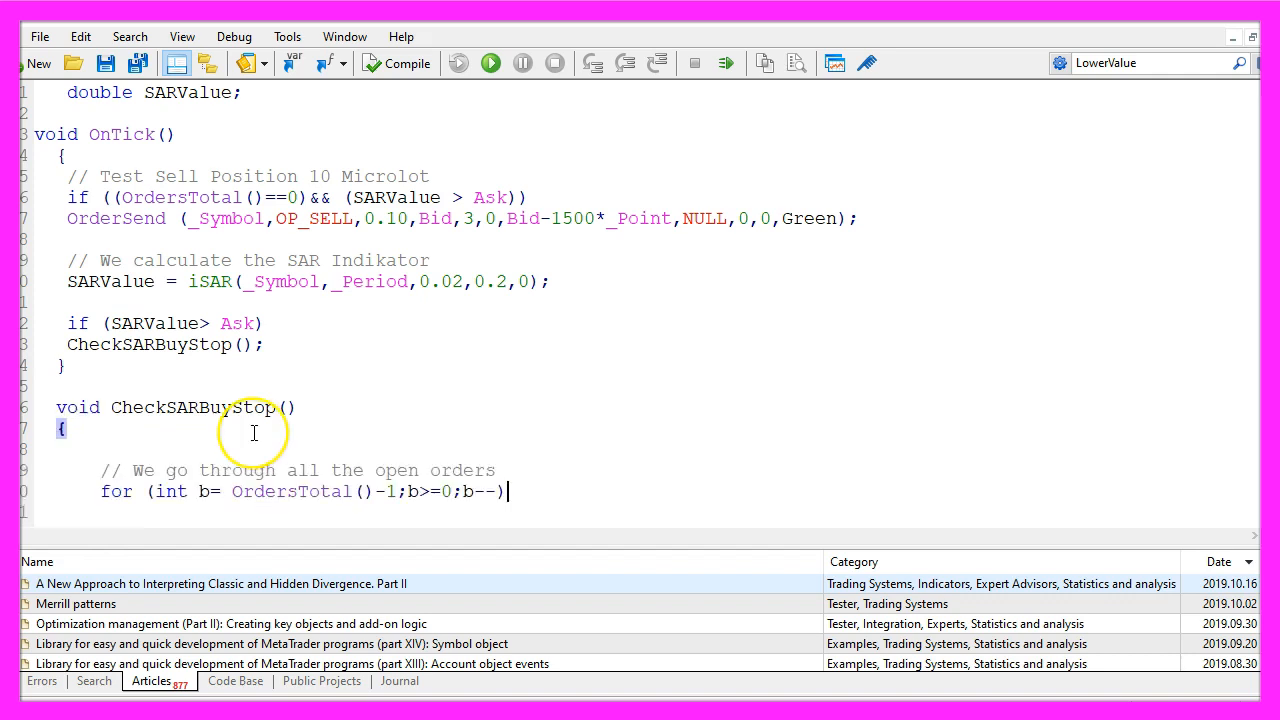
{"action": "left_click", "coordinate": [245, 475]}
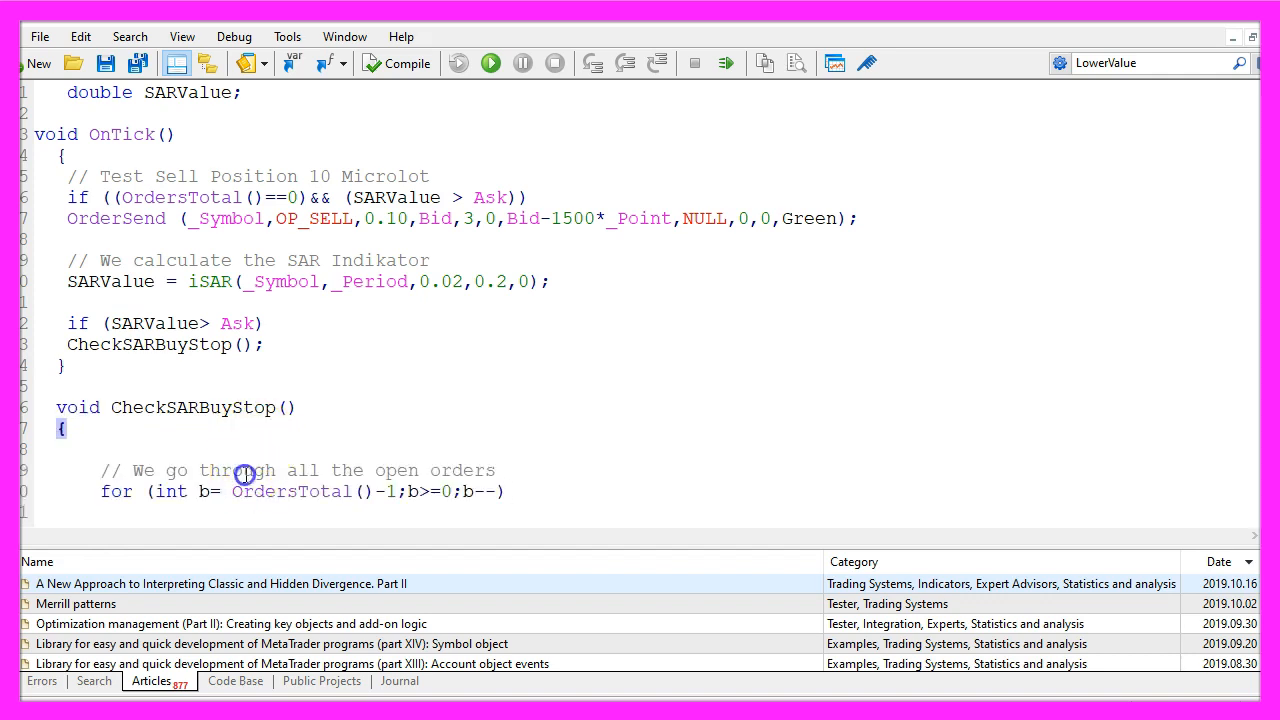
{"action": "left_click_drag", "start_coordinate": [240, 476], "coordinate": [465, 491]}
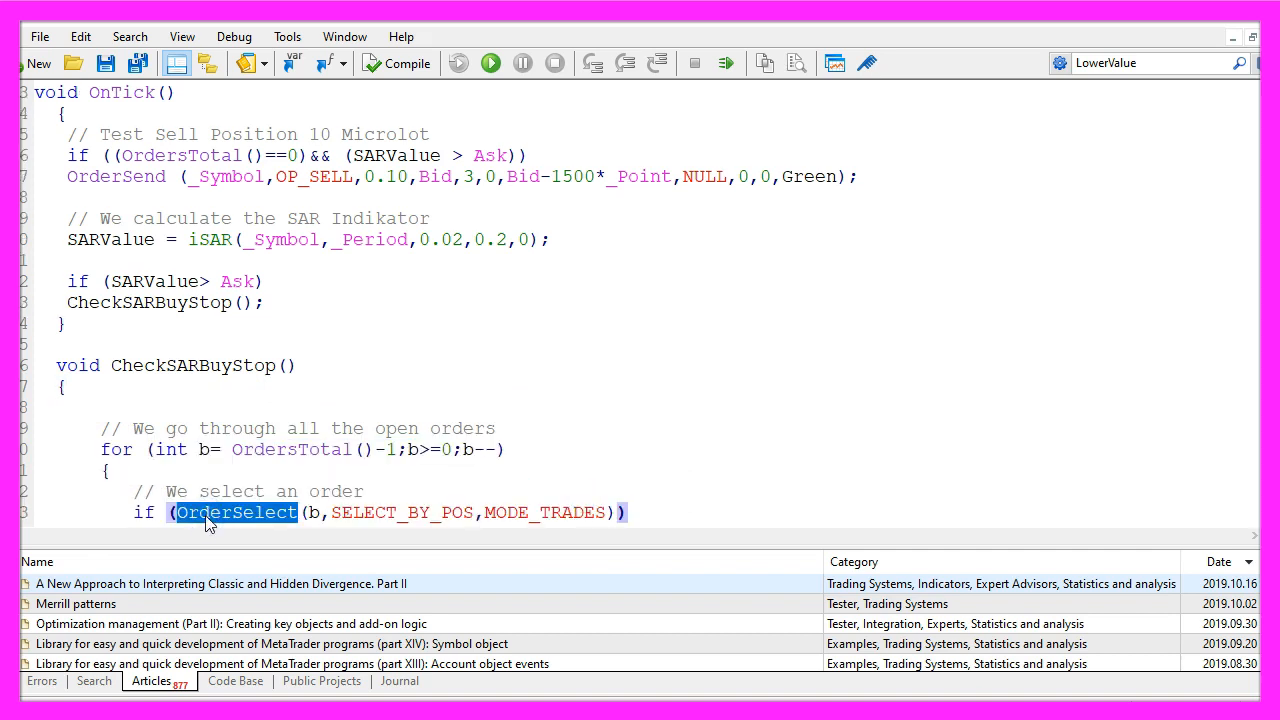
Add checks that OrderSymbol() equals Symbol() and OrderType() is OP_SELL
{"action": "left_click", "coordinate": [315, 512]}
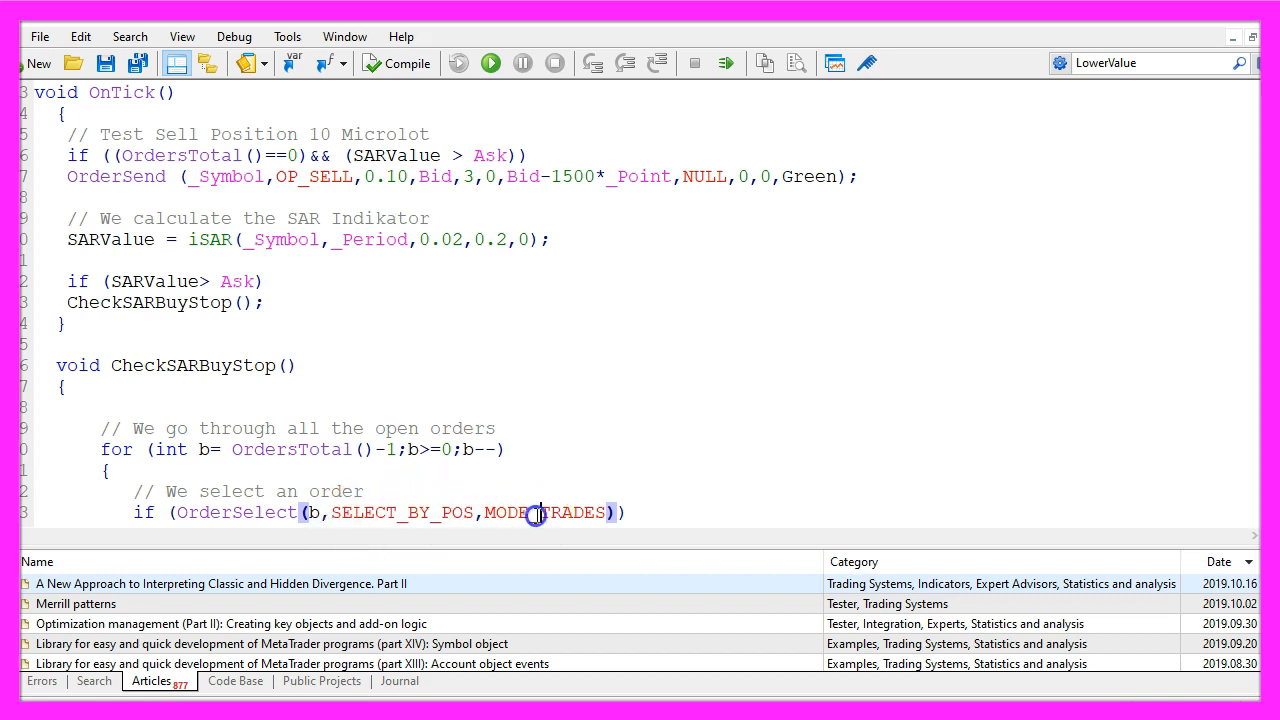
{"action": "double_click", "coordinate": [545, 513]}
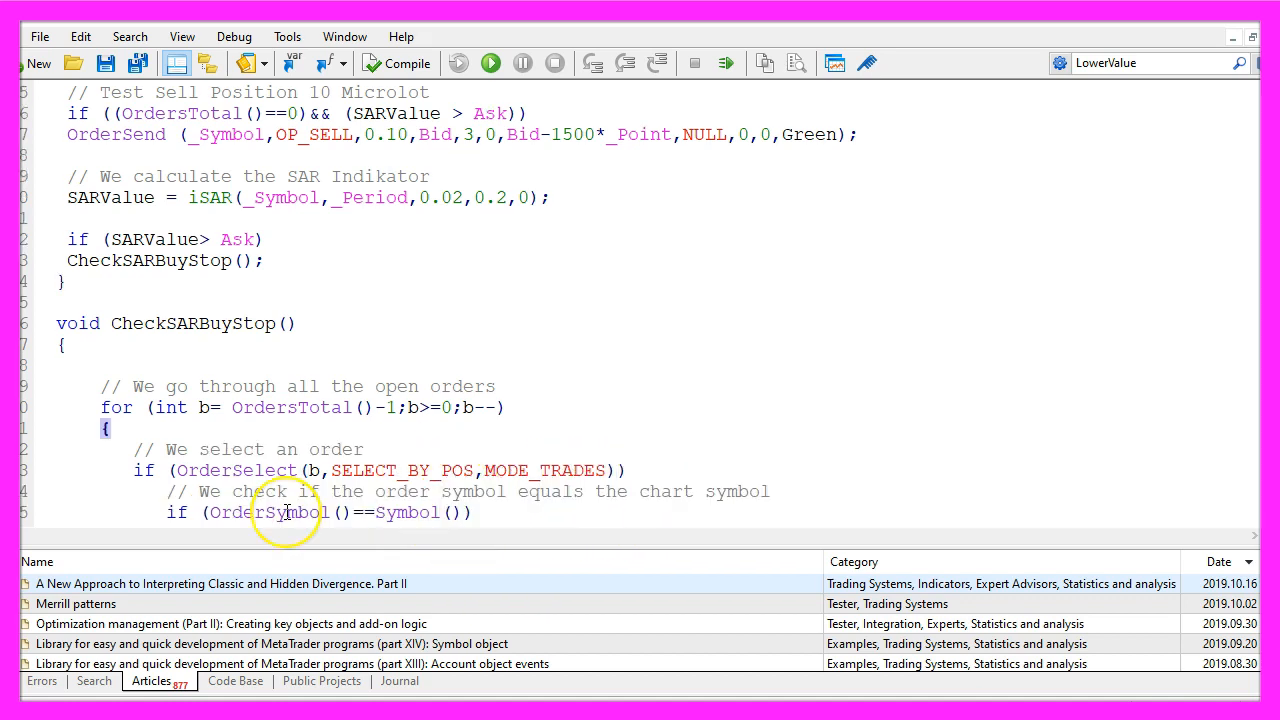
{"action": "double_click", "coordinate": [266, 512]}
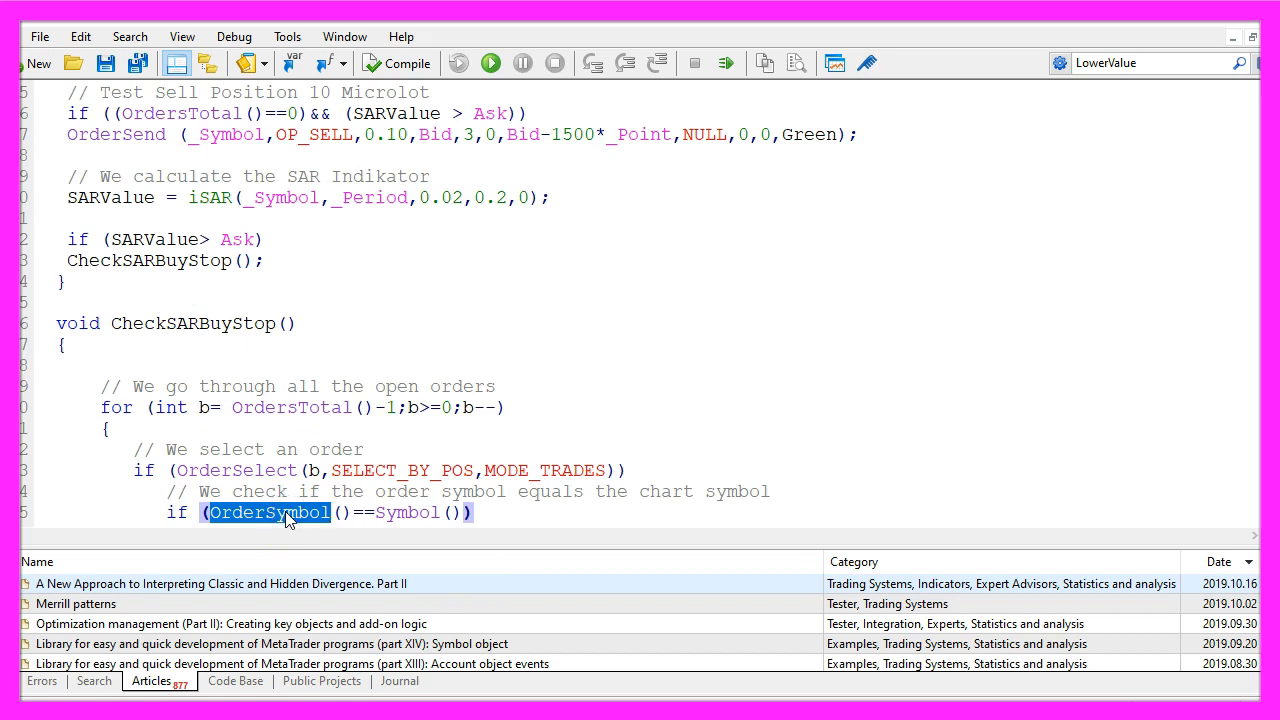
{"action": "double_click", "coordinate": [405, 512]}
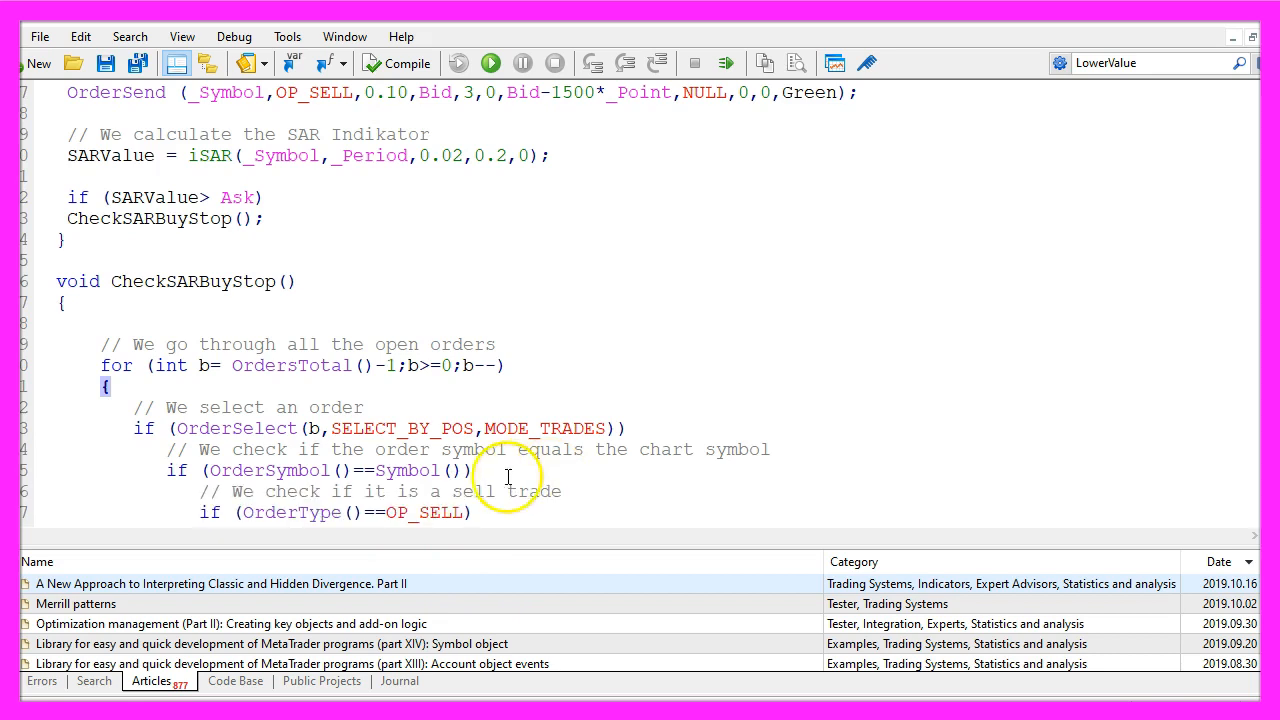
{"action": "double_click", "coordinate": [290, 512]}
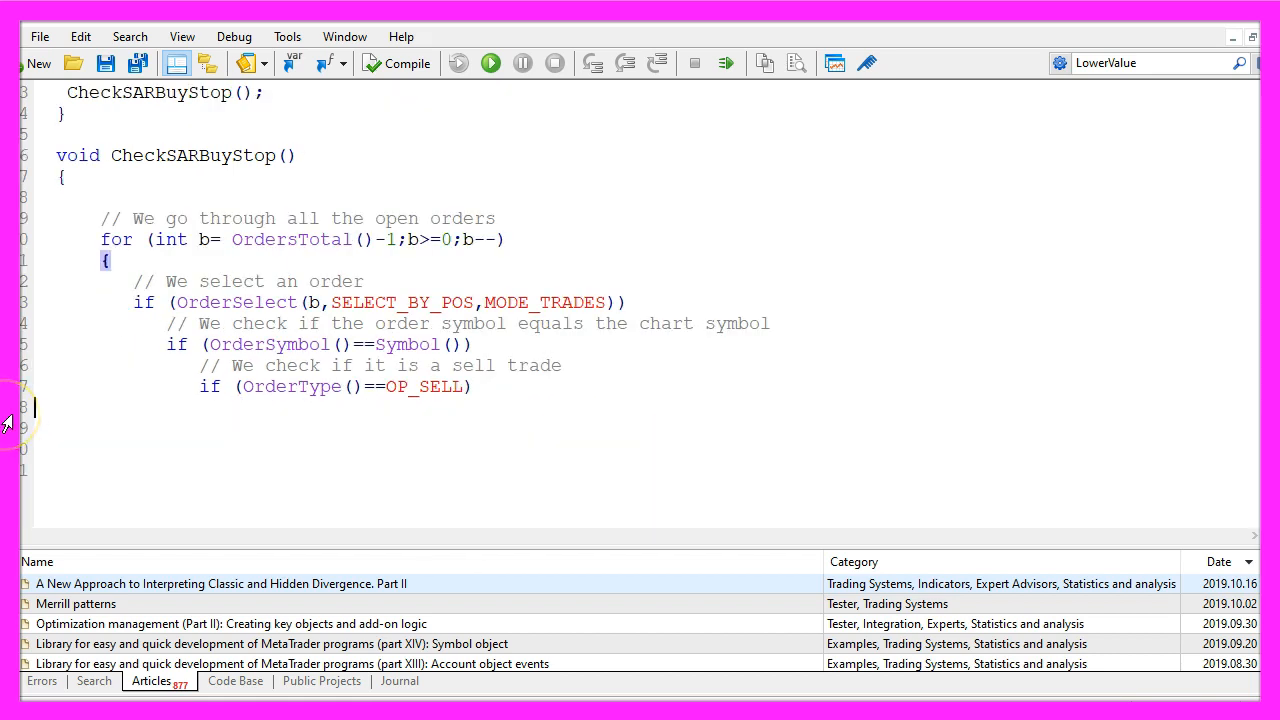
Add a condition that OrderStopLoss is above SARValue or equals zero
{"action": "type", "text": "// if the stop loss is above the SAR value"}
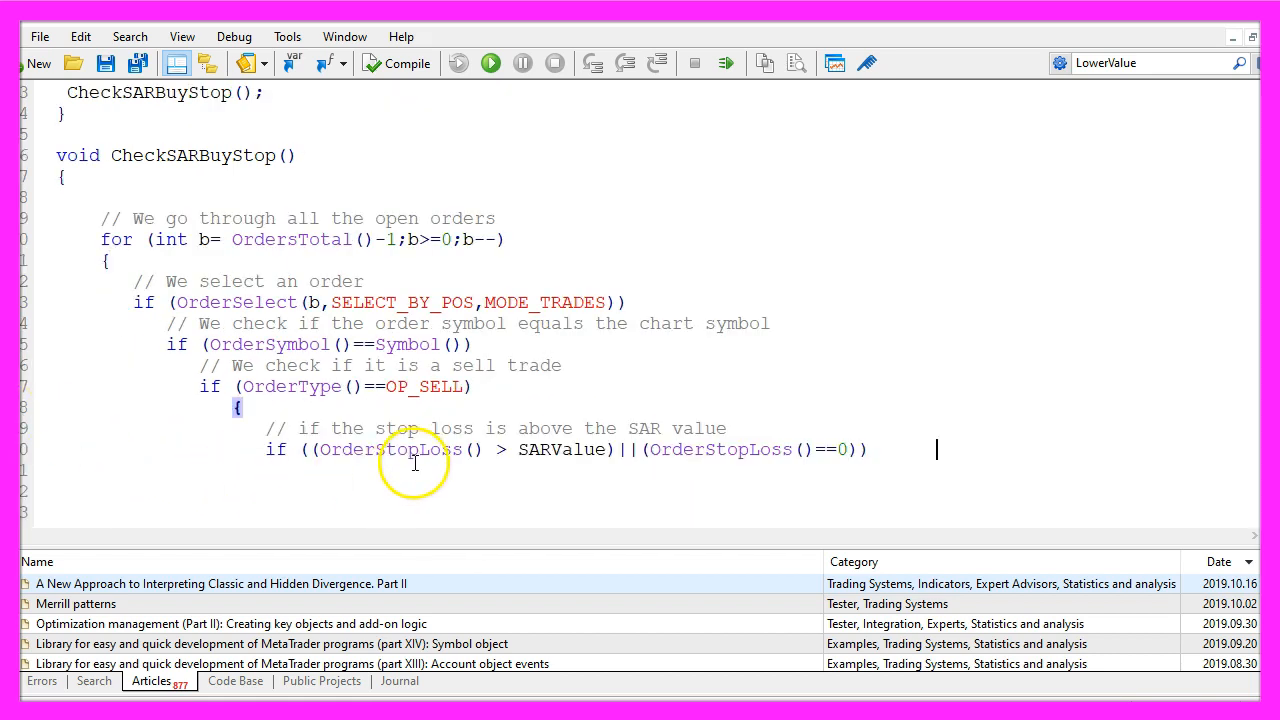
{"action": "double_click", "coordinate": [388, 449]}
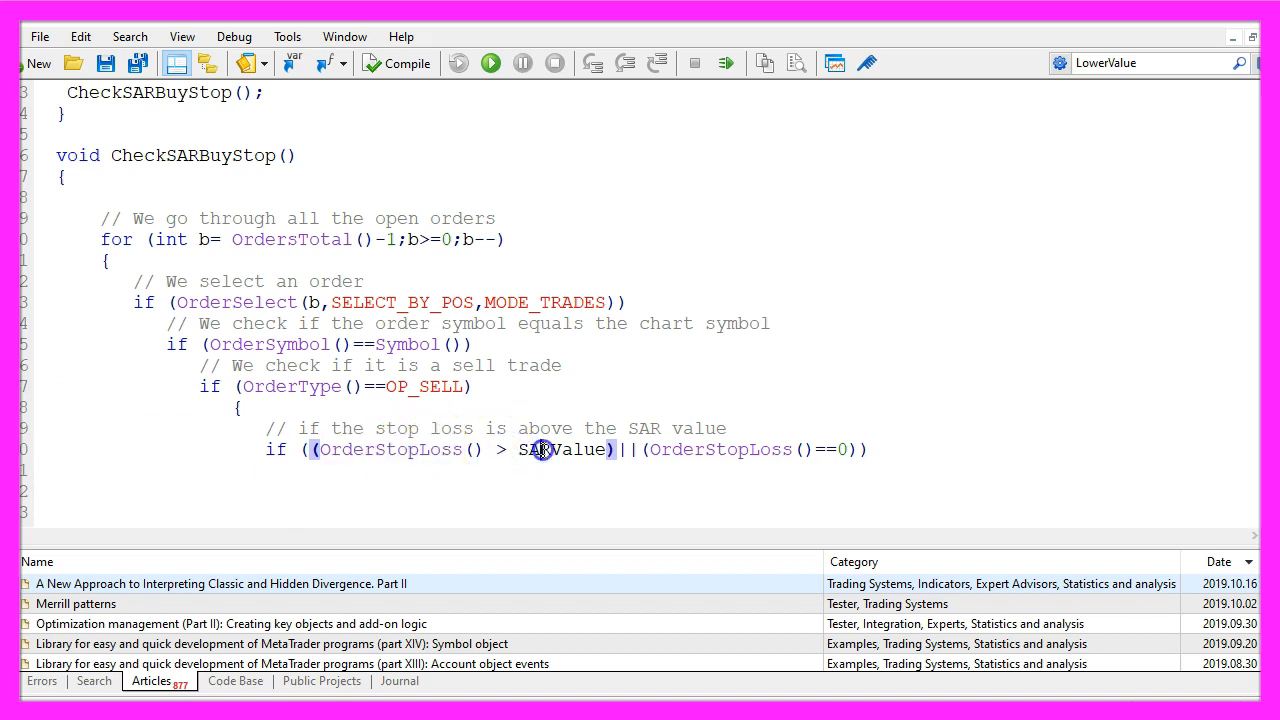
{"action": "double_click", "coordinate": [565, 449]}
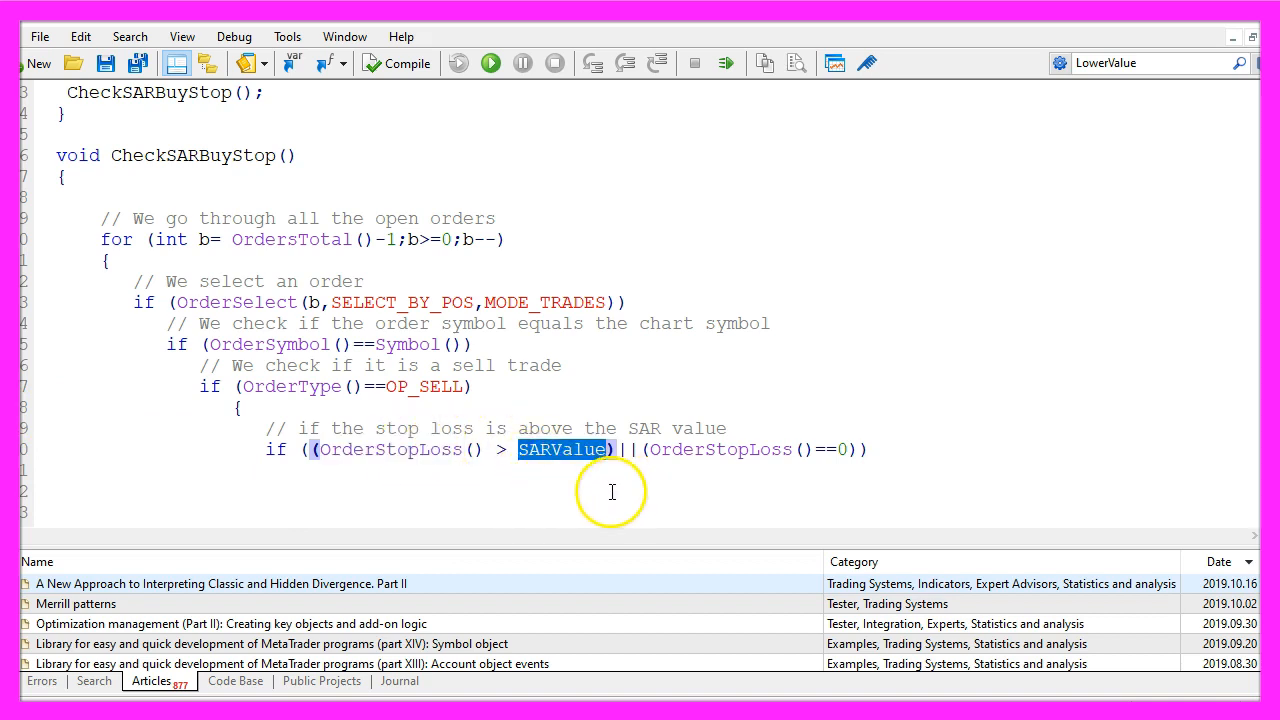
{"action": "double_click", "coordinate": [719, 449]}
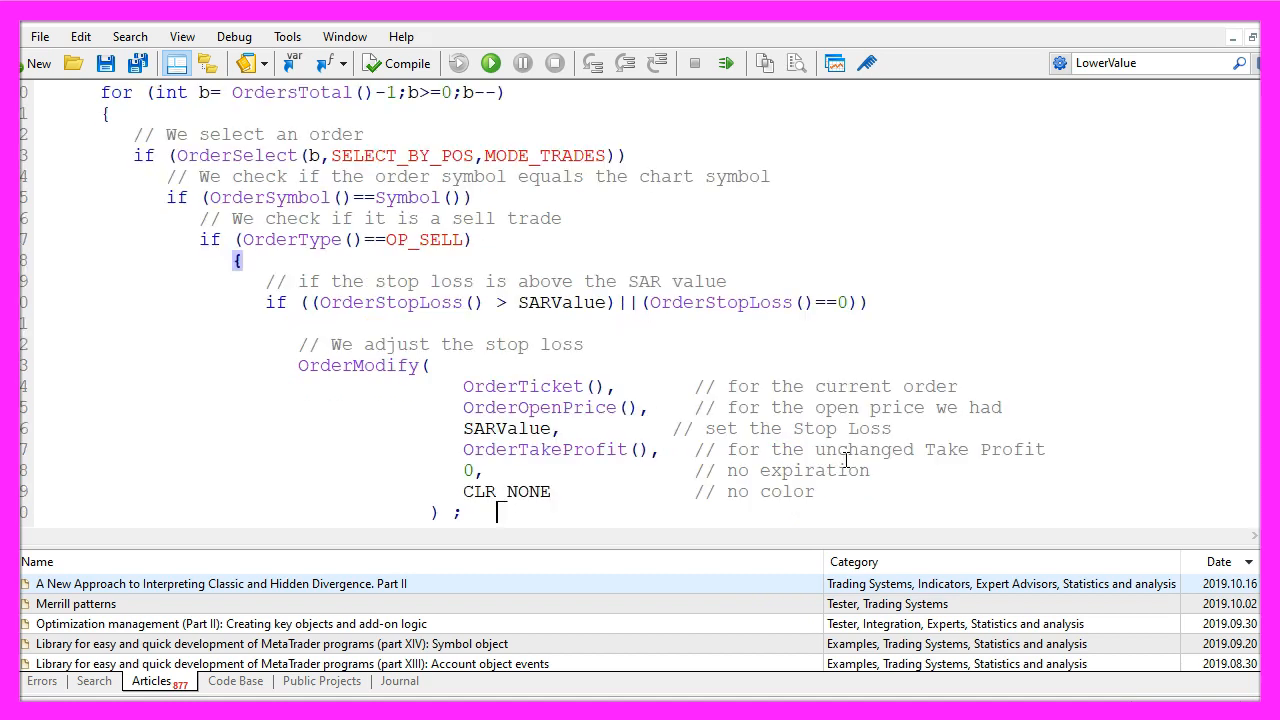
Call OrderModify to set the stop loss to SARValue and close the braces
{"action": "double_click", "coordinate": [359, 365]}
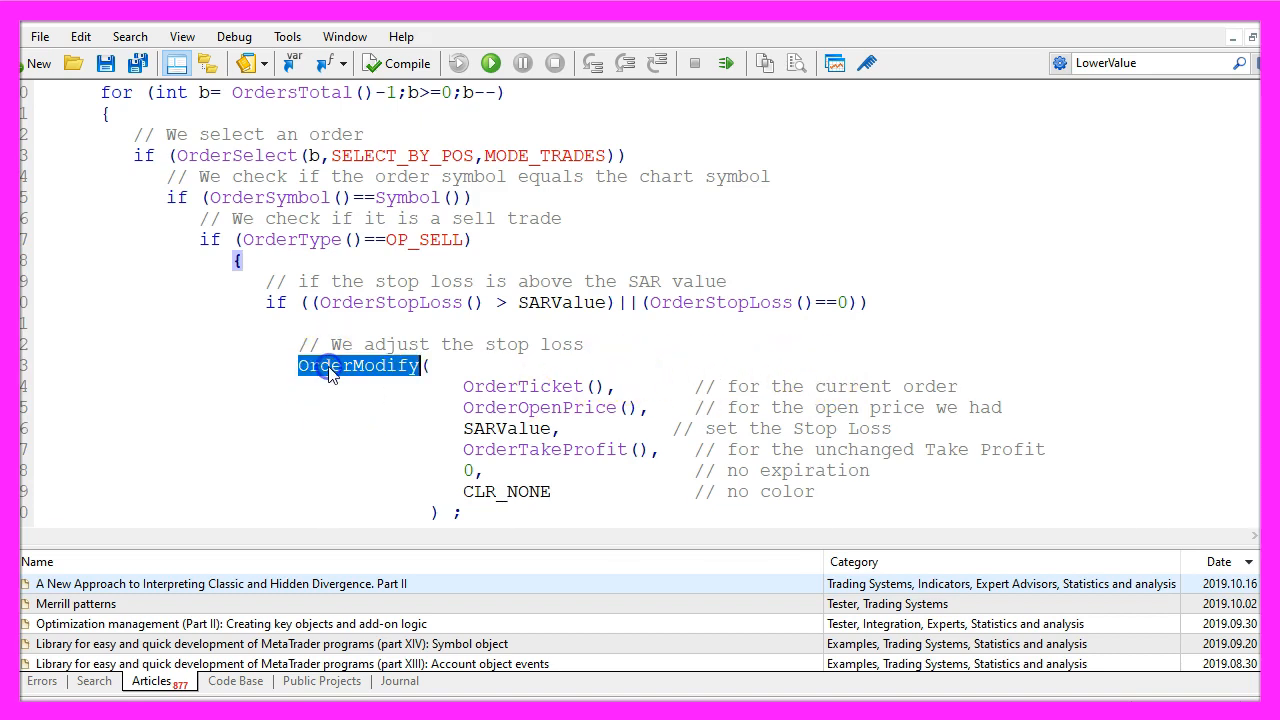
{"action": "double_click", "coordinate": [522, 386]}
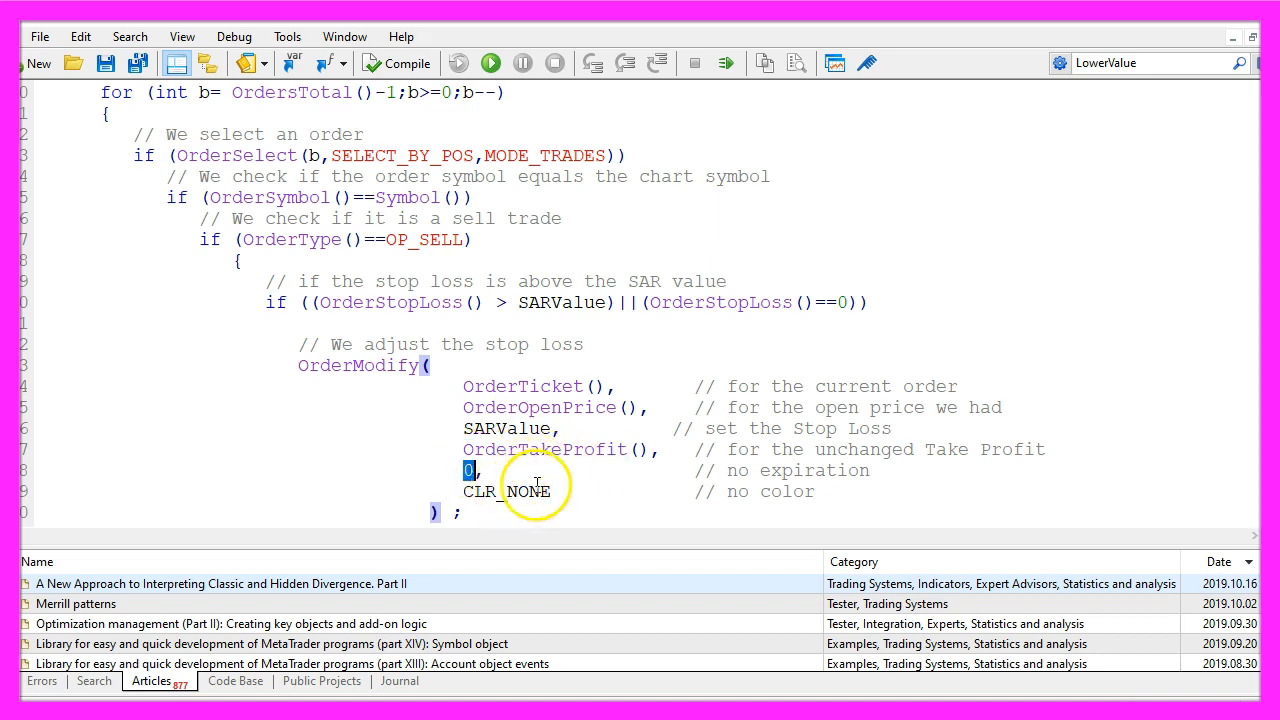
{"action": "mouse_move", "coordinate": [551, 471]}
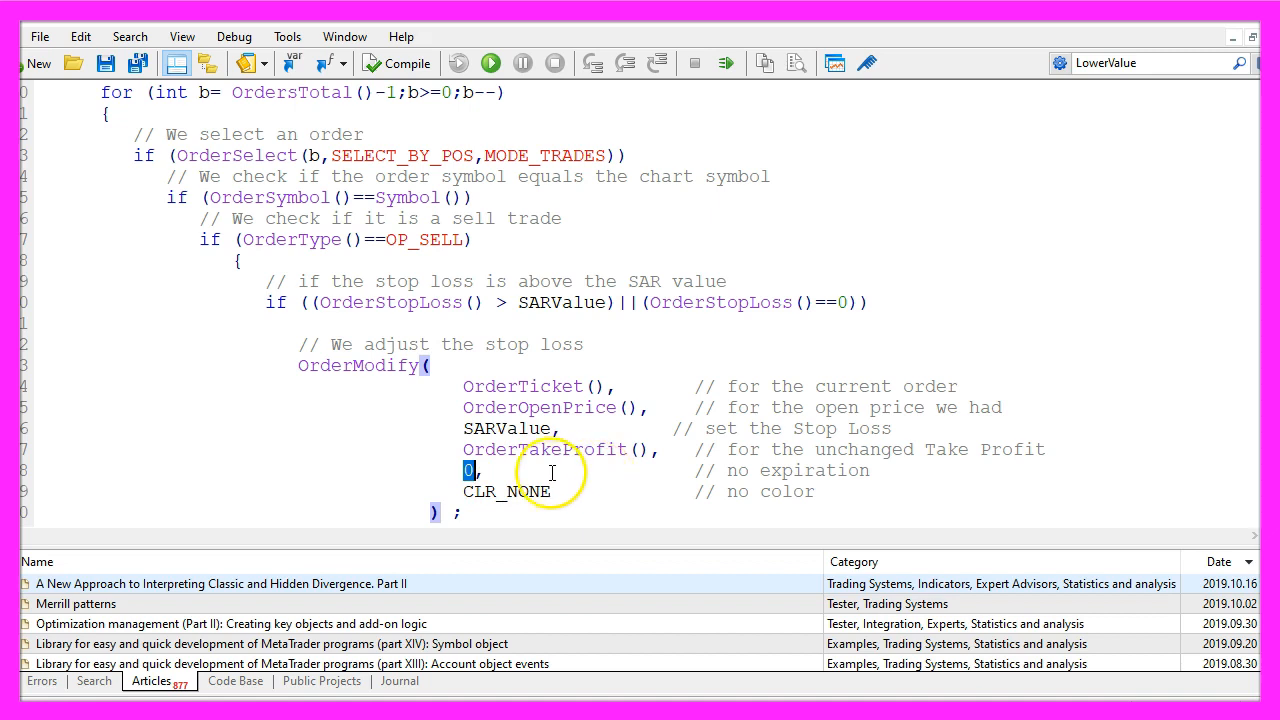
{"action": "double_click", "coordinate": [507, 491]}
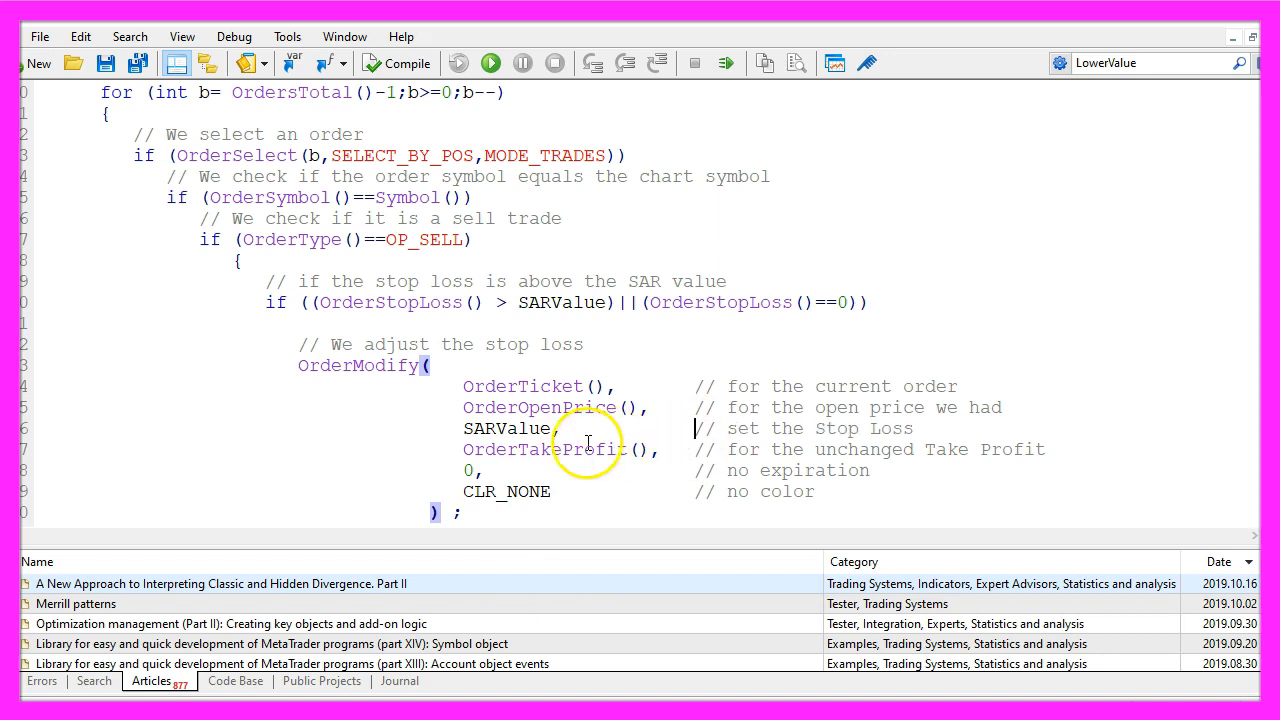
{"action": "double_click", "coordinate": [506, 428]}
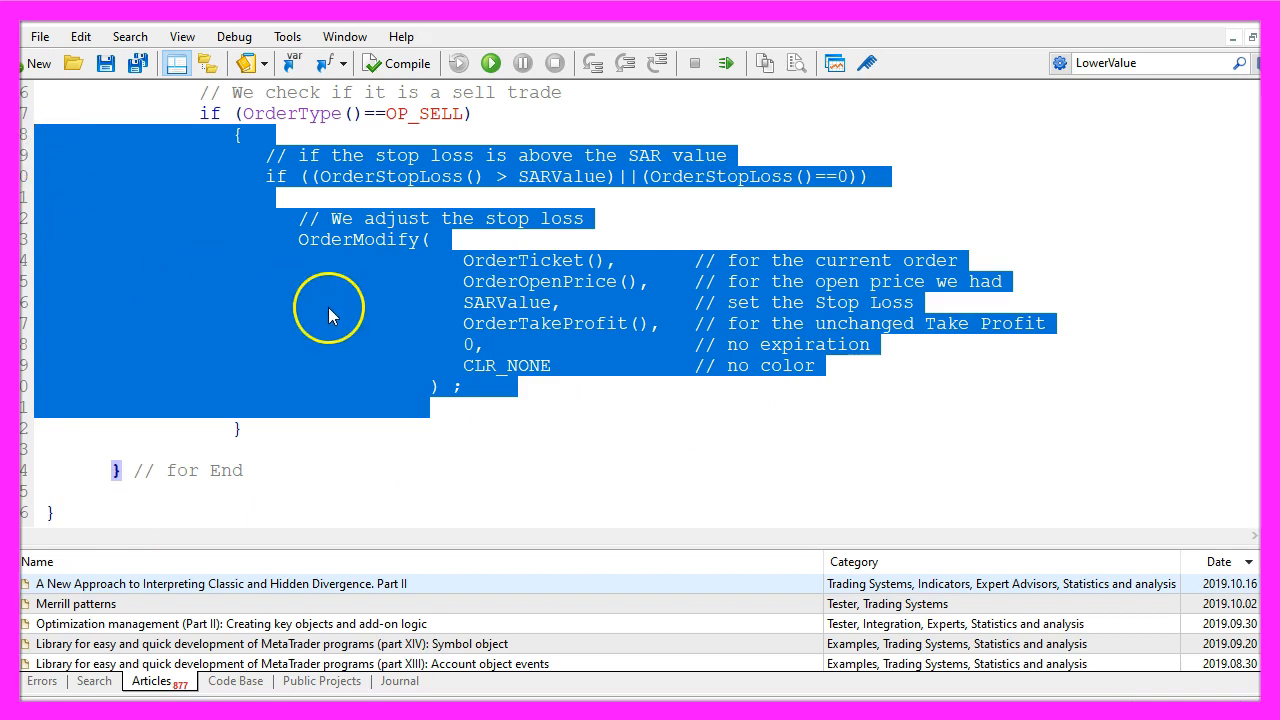
{"action": "mouse_move", "coordinate": [420, 255]}
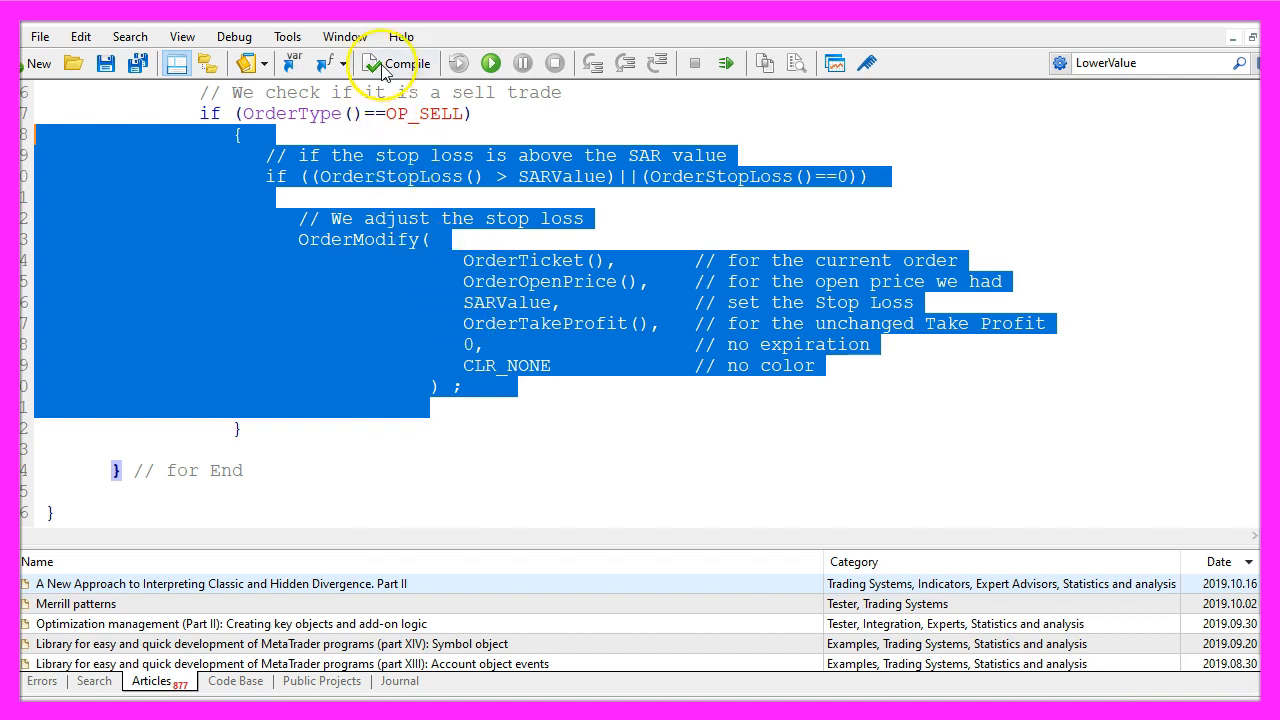
Compile the advisor with 0 errors and 2 warnings, then return to MetaTrader 4
{"action": "left_click", "coordinate": [396, 63]}
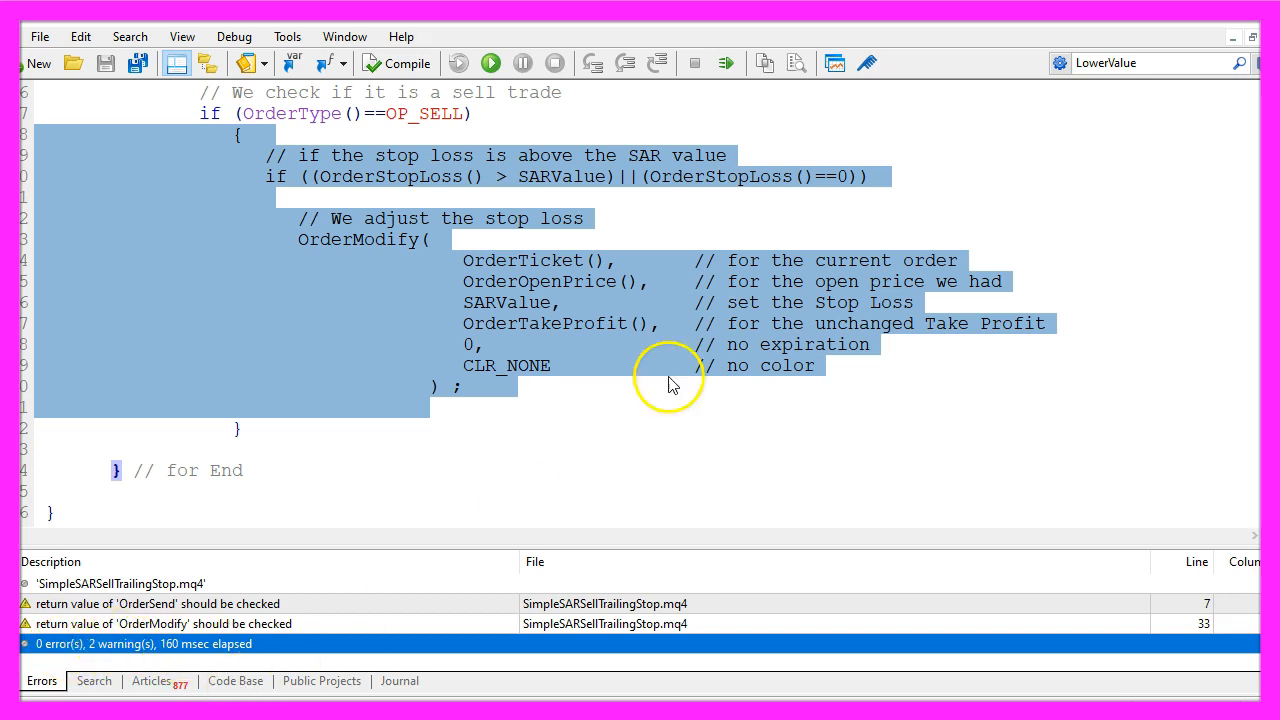
{"action": "mouse_move", "coordinate": [834, 62]}
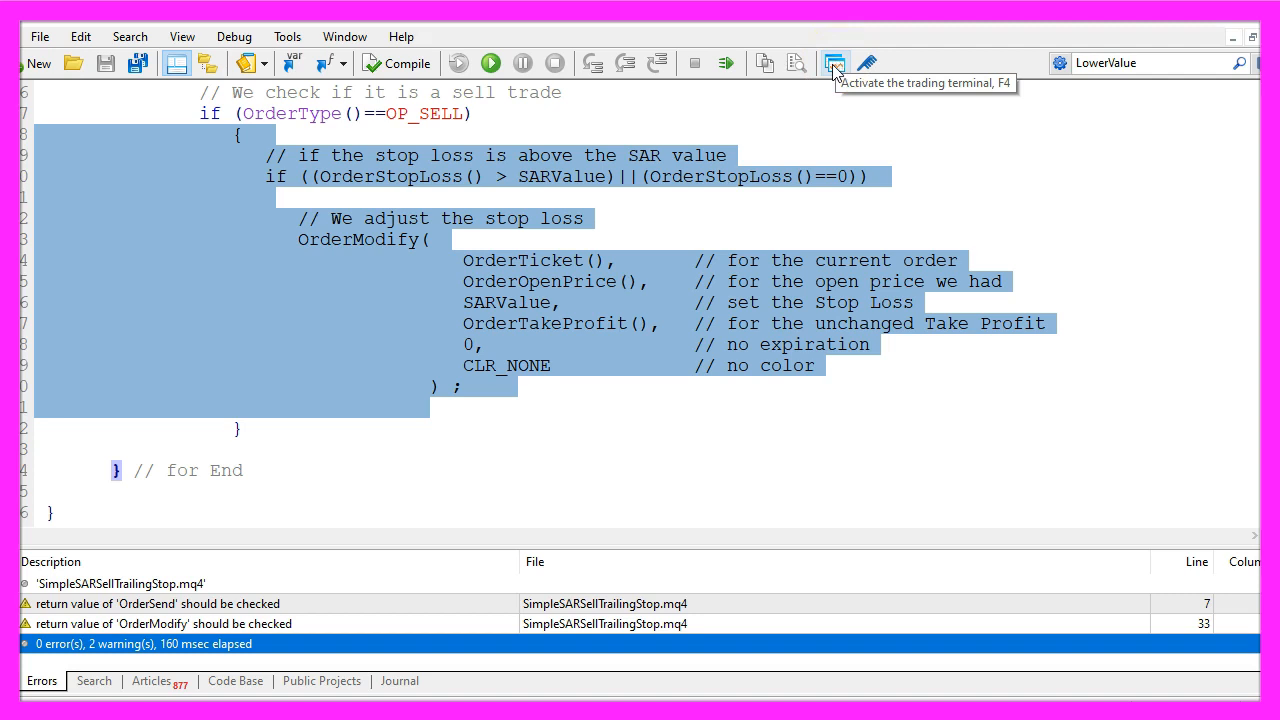
{"action": "left_click", "coordinate": [835, 62]}
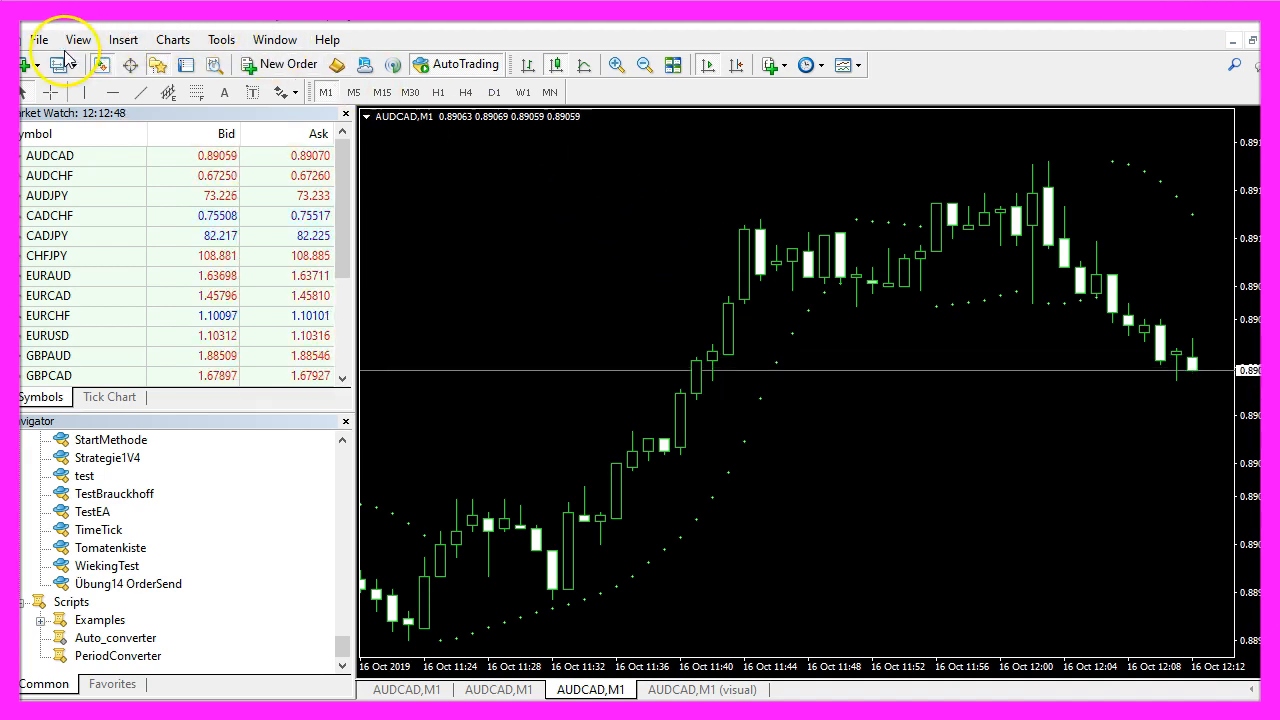
Start a visual Strategy Tester backtest of SimpleSARSellTrailingStop on AUDCAD M1
{"action": "left_click", "coordinate": [77, 39]}
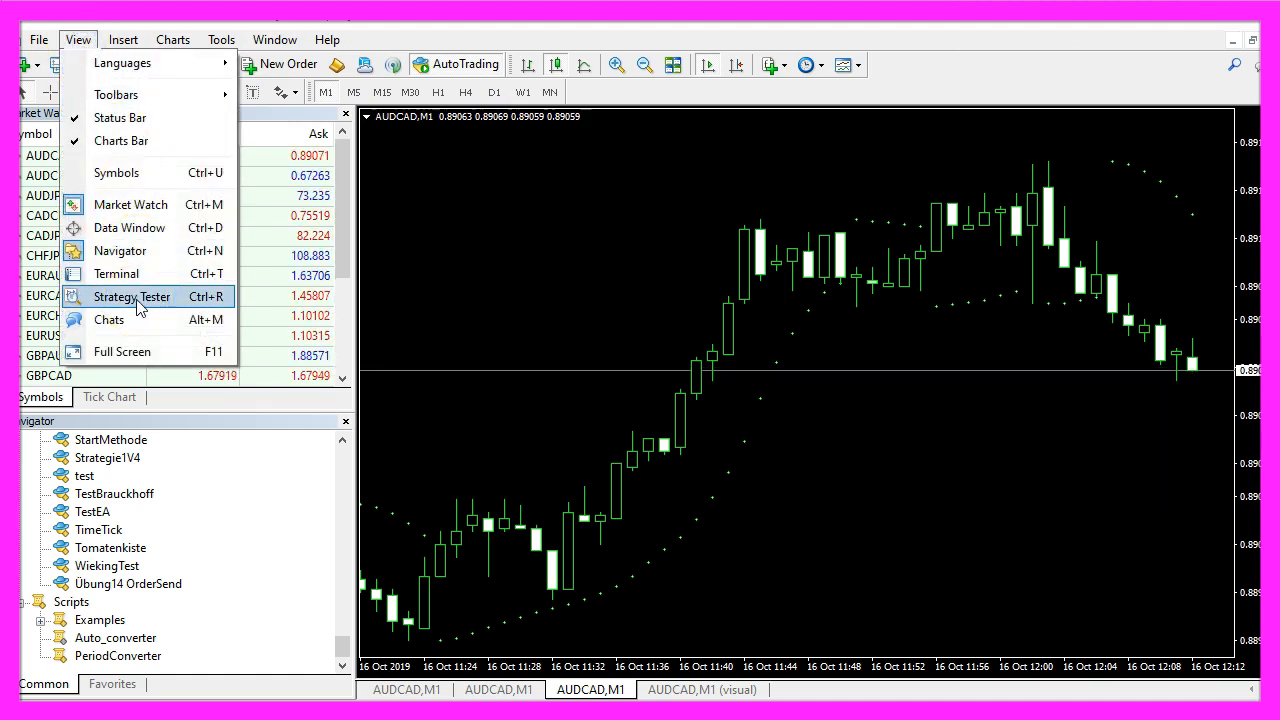
{"action": "left_click", "coordinate": [130, 296]}
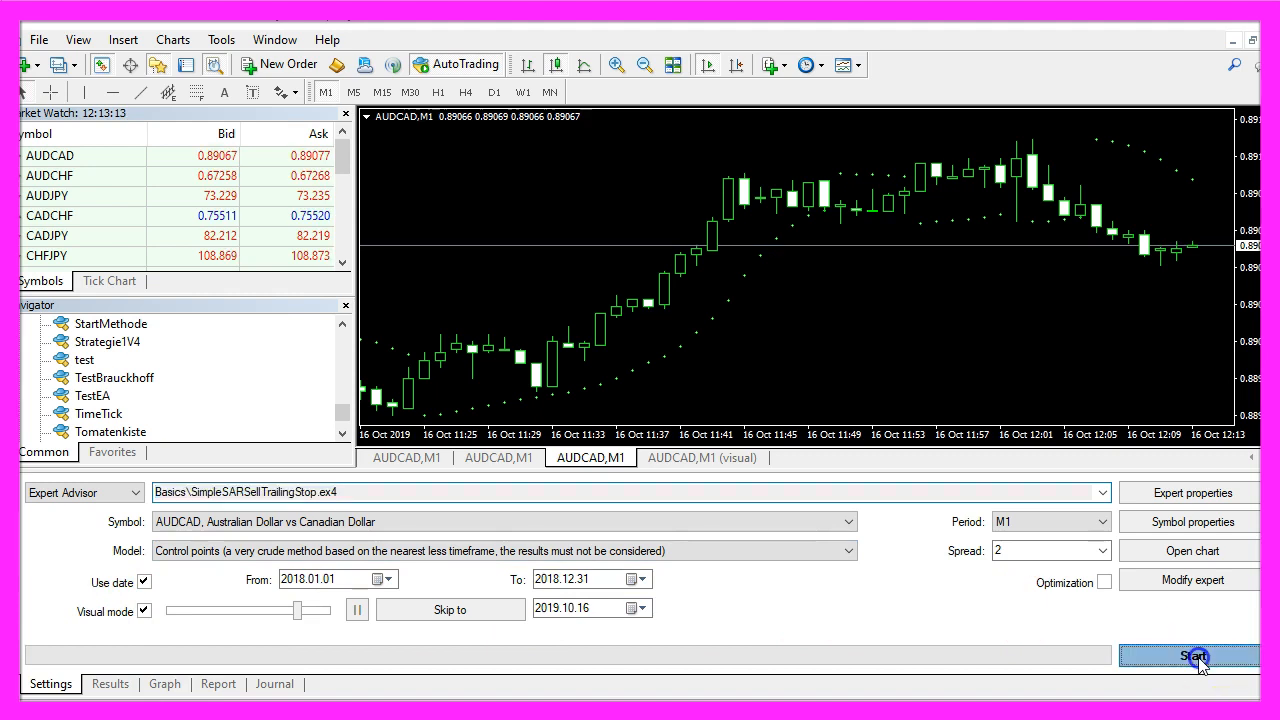
{"action": "left_click", "coordinate": [1190, 655]}
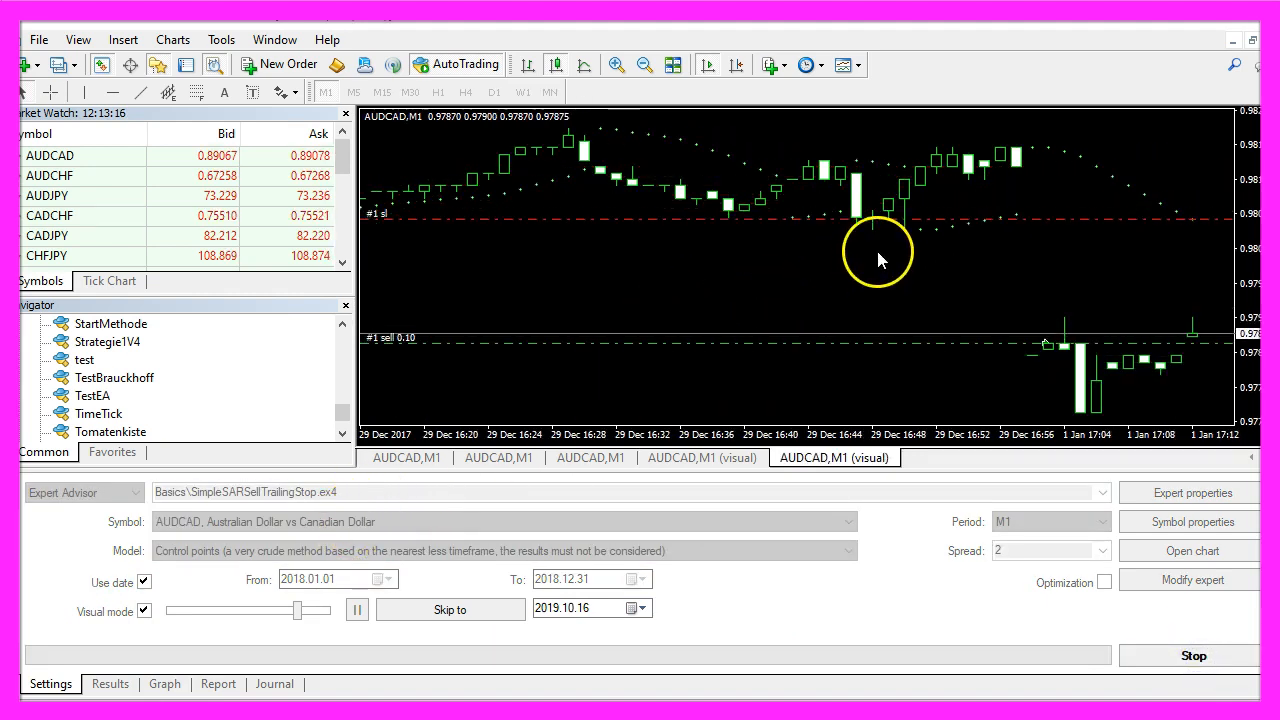